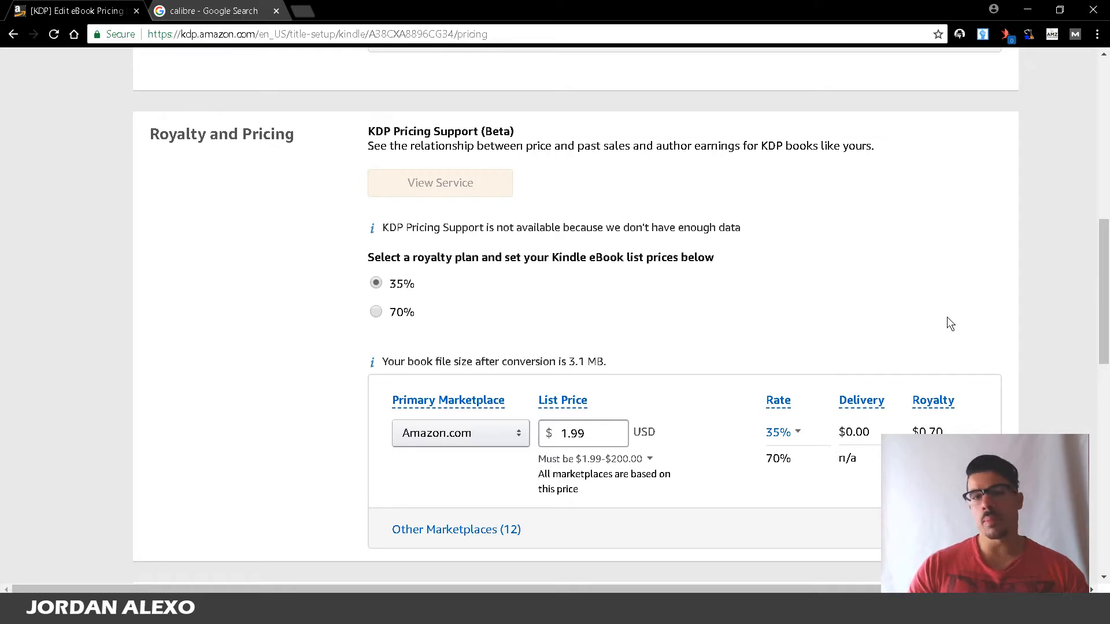
mouse_move(931, 347)
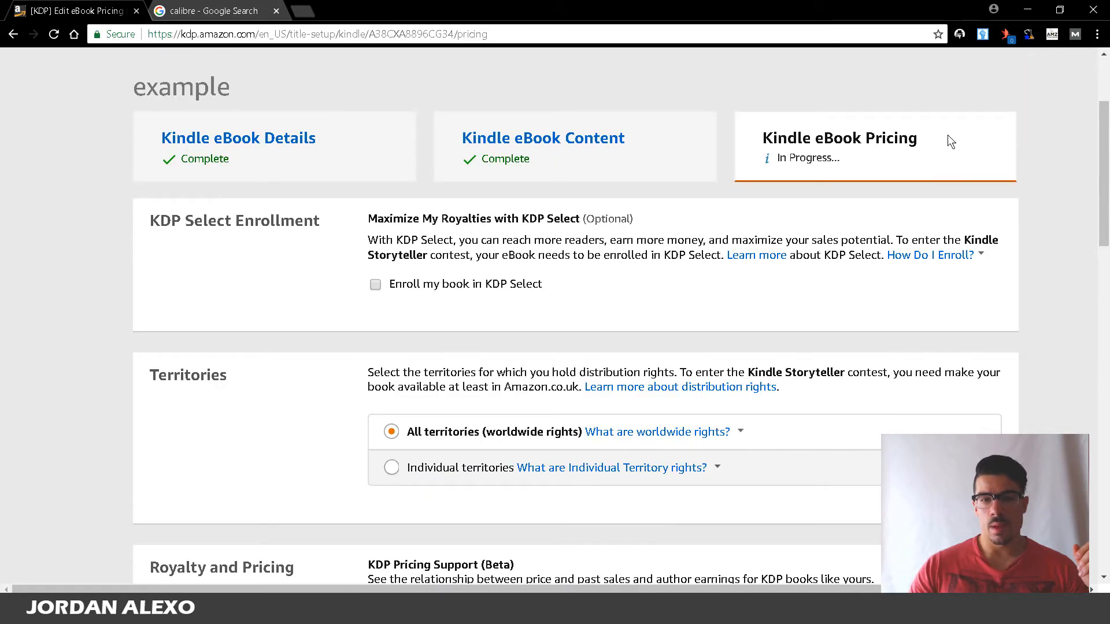
Scroll down to KDP's Royalty and Pricing section showing 35% royalty and a $1.99 list price.
scroll(down, 3)
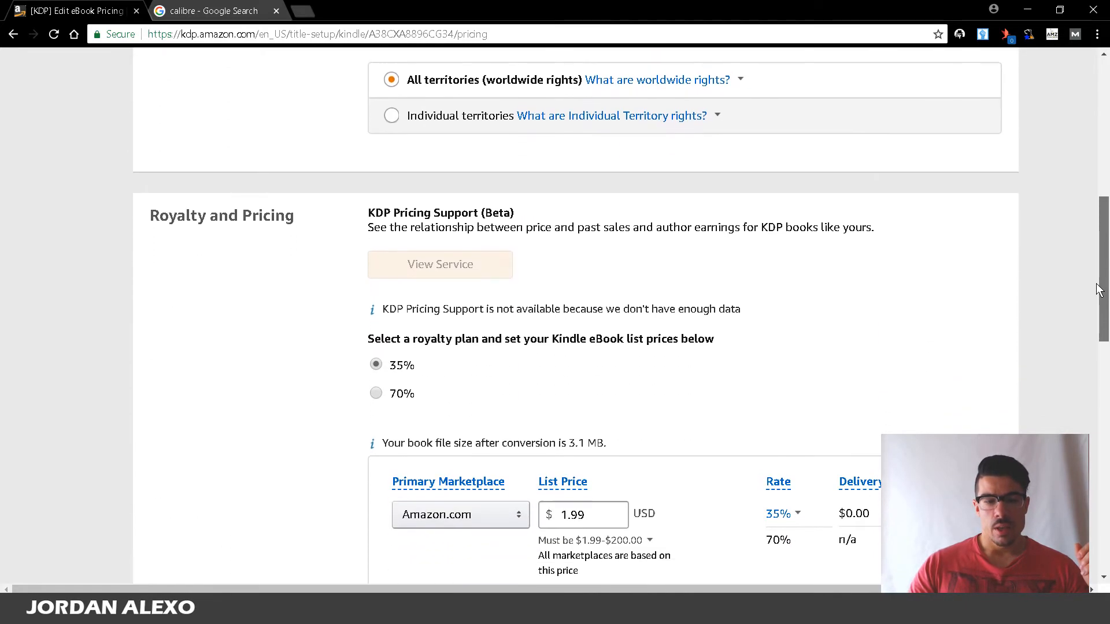
scroll(down, 3)
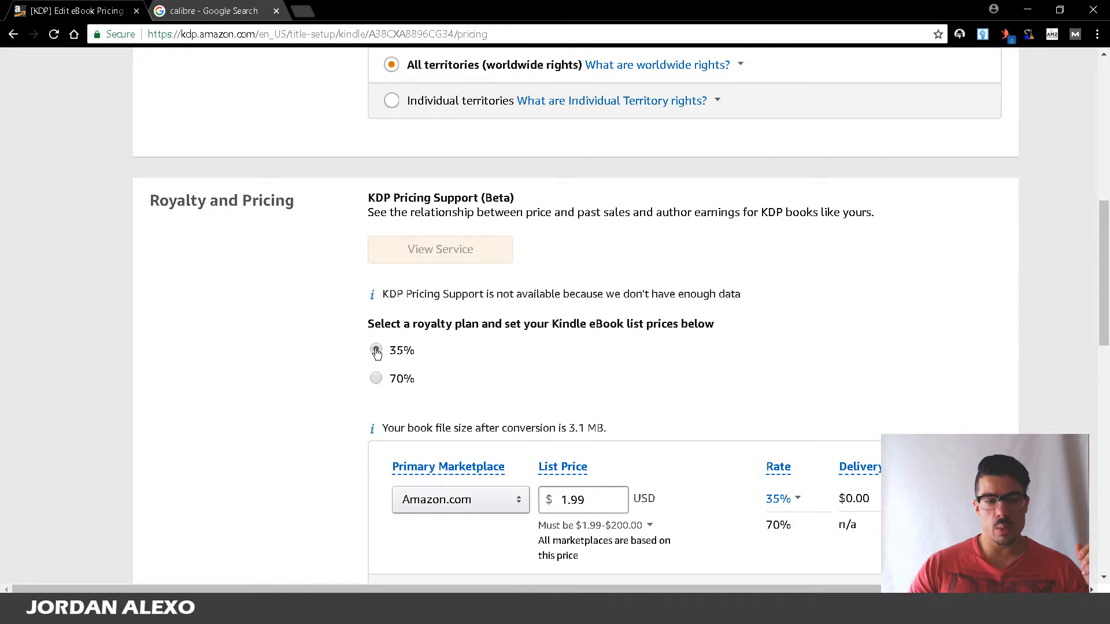
scroll(down, 3)
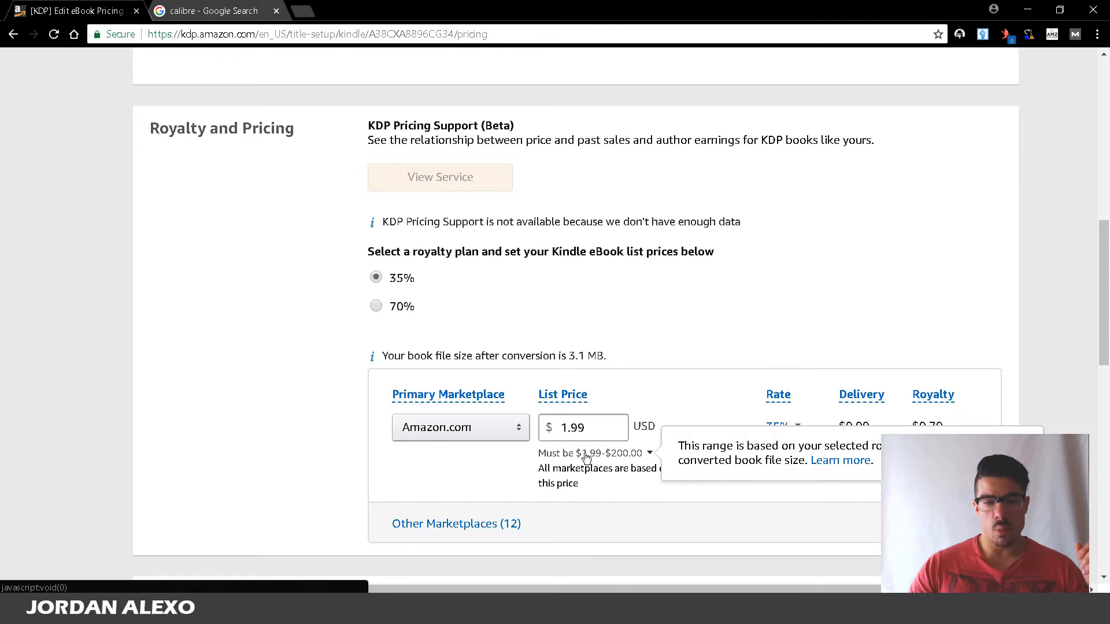
mouse_move(593, 464)
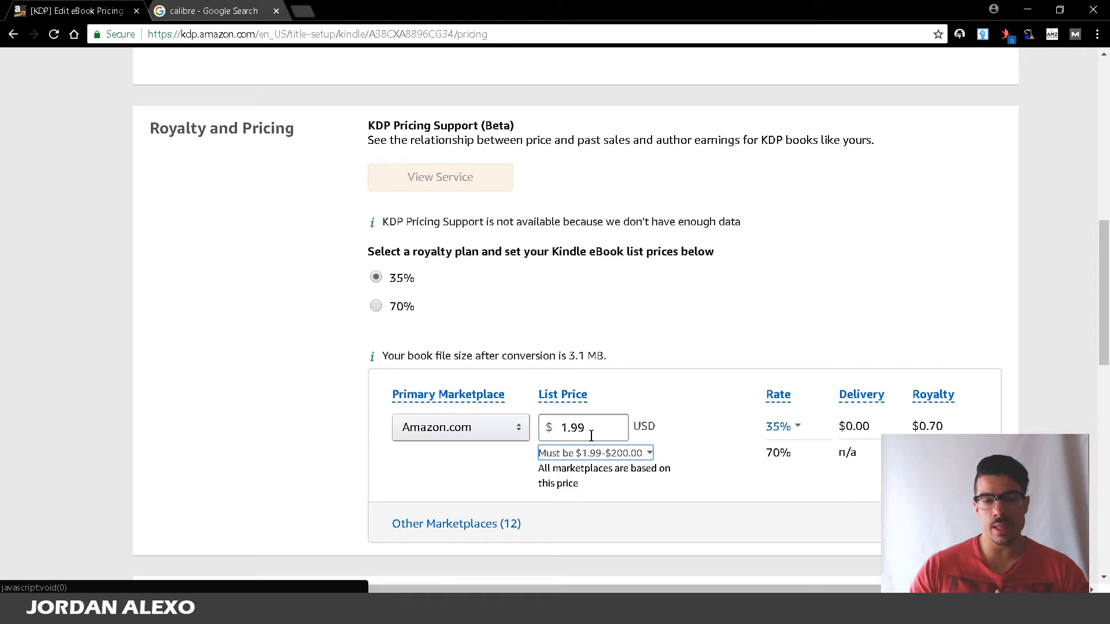
mouse_move(410, 373)
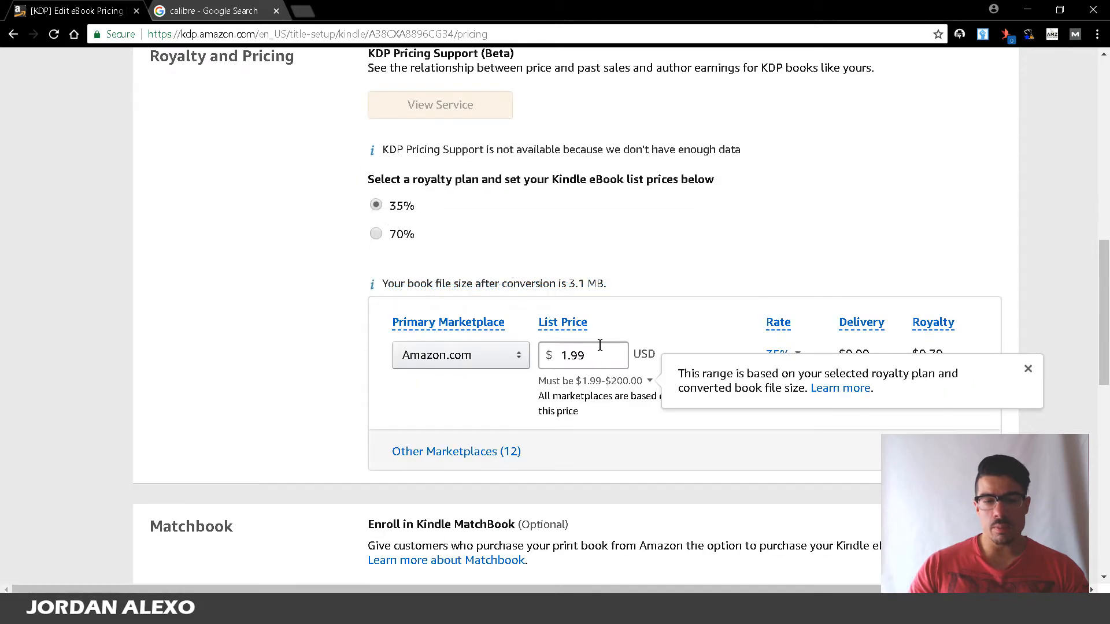
Dismiss the $1.99–$200.00 price range note, keeping the $1.99 list price at 35% royalty.
click(1029, 369)
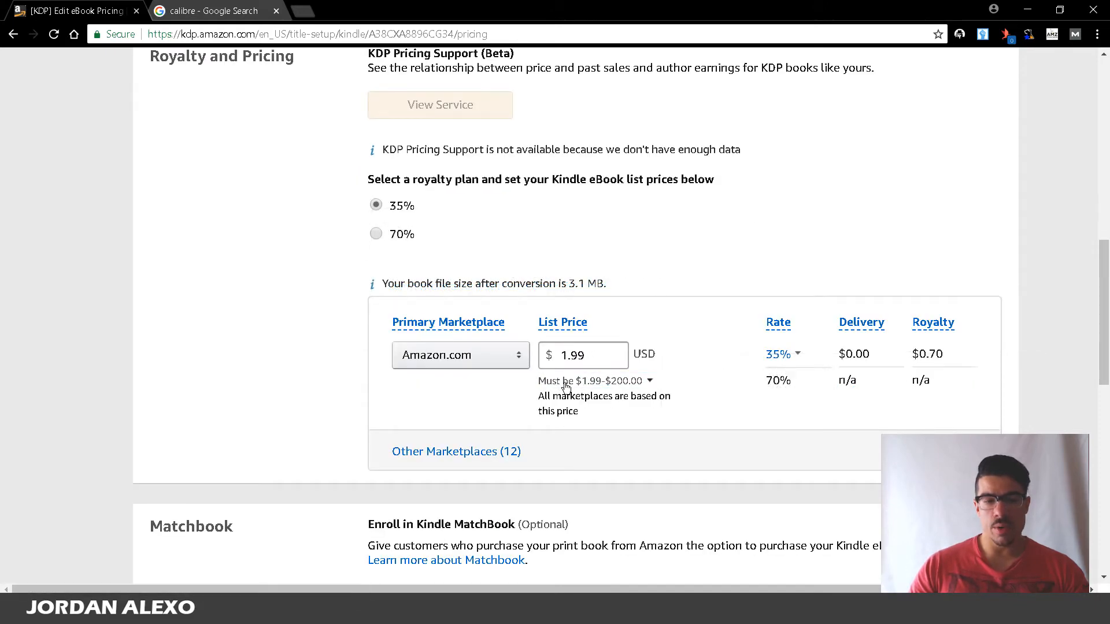
click(650, 381)
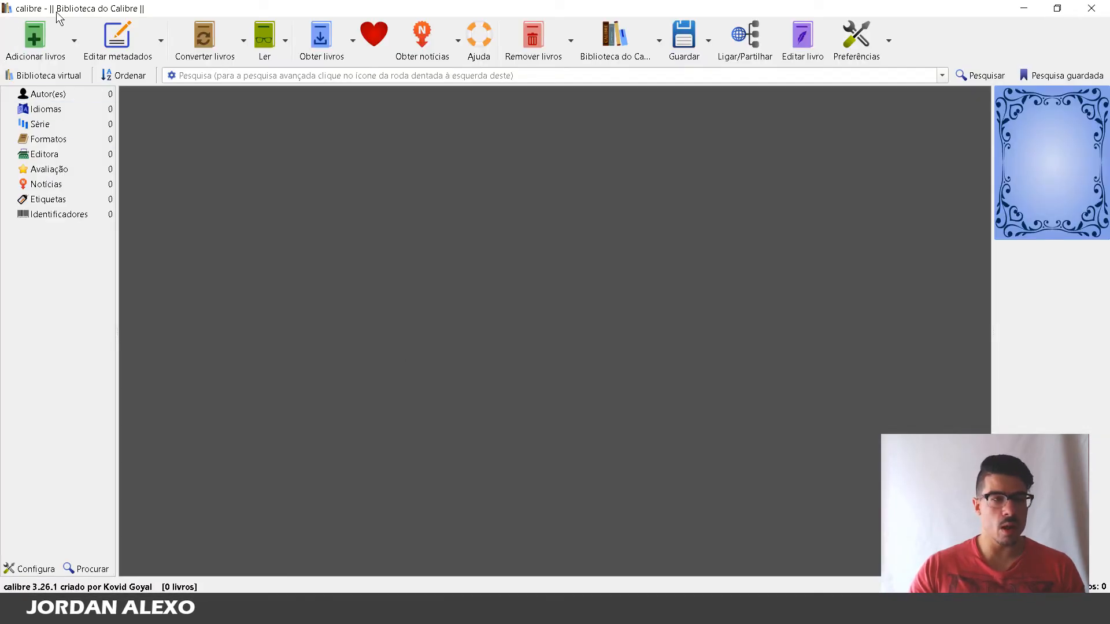
mouse_move(121, 34)
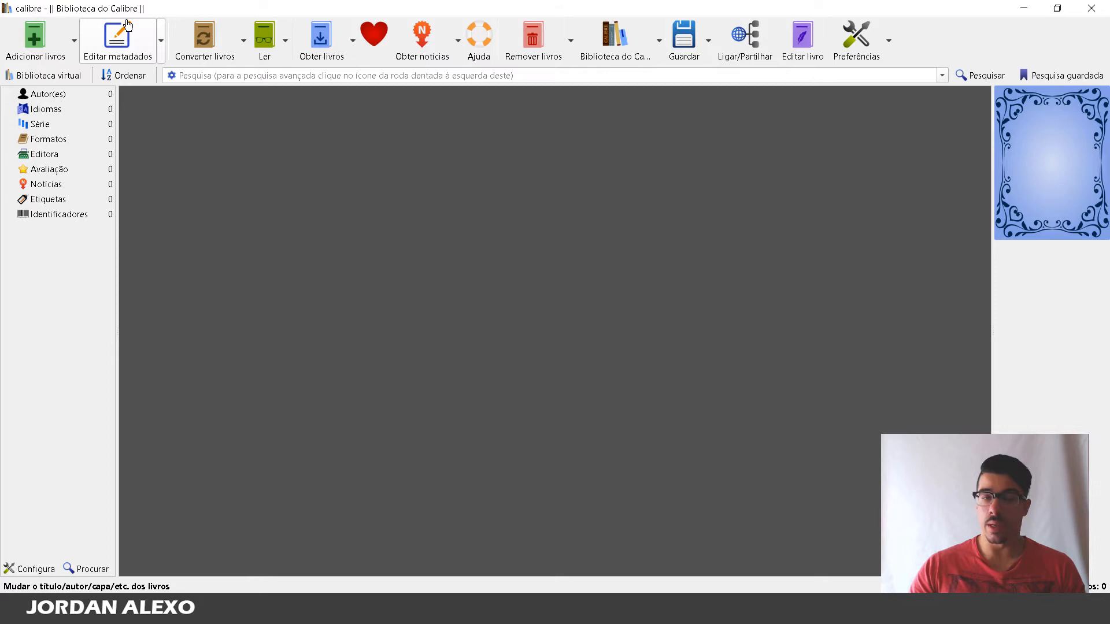
mouse_move(125, 32)
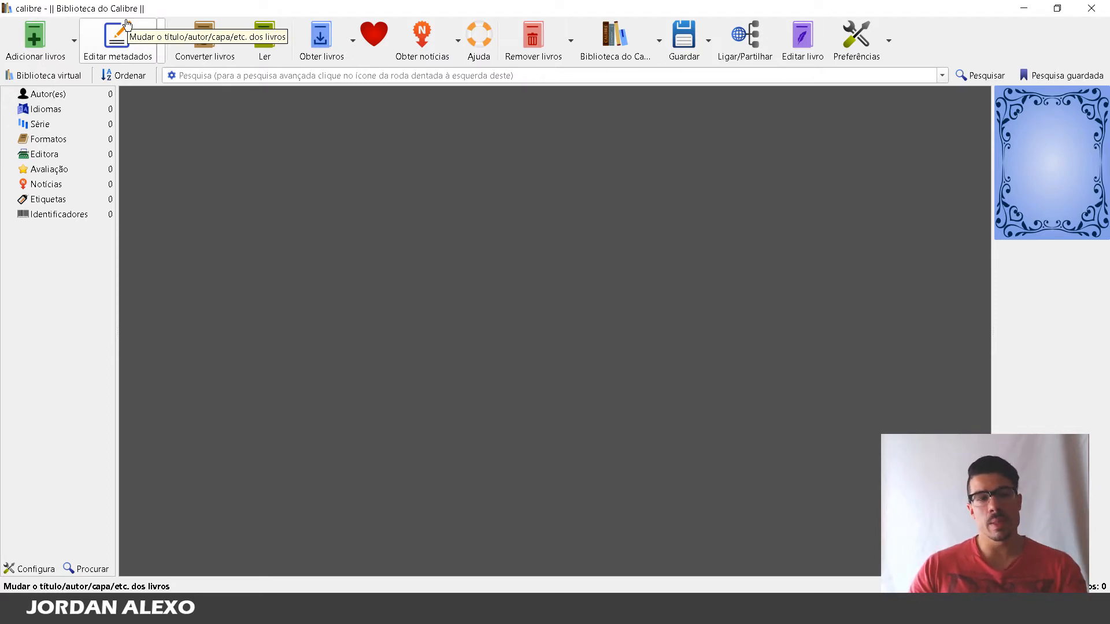
mouse_move(144, 21)
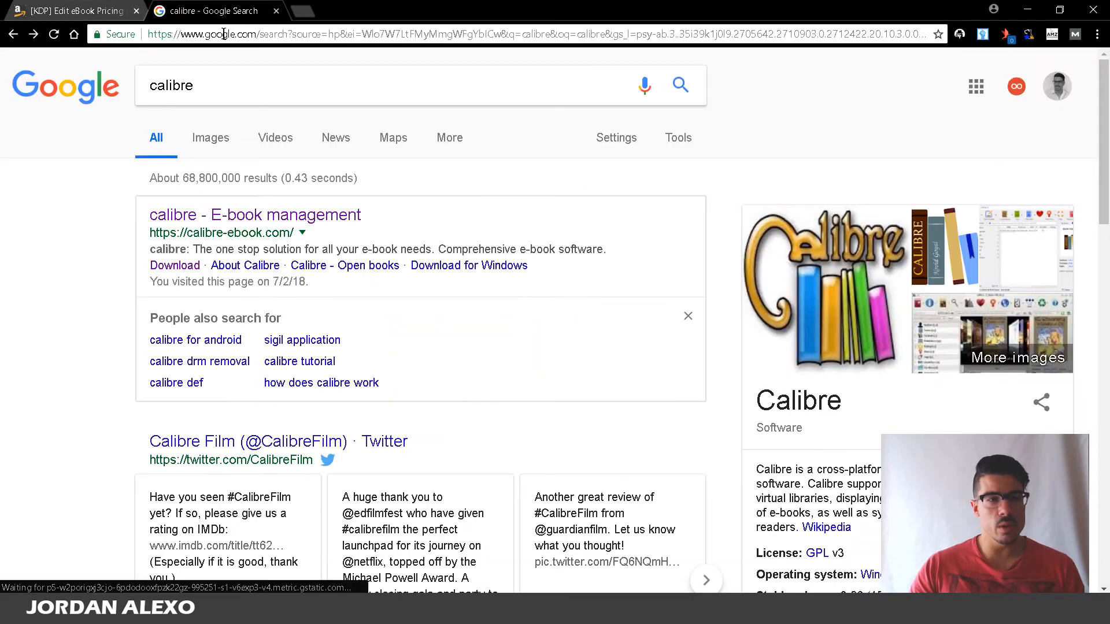
Open the 'calibre - E-book management' website from the Google results.
click(225, 85)
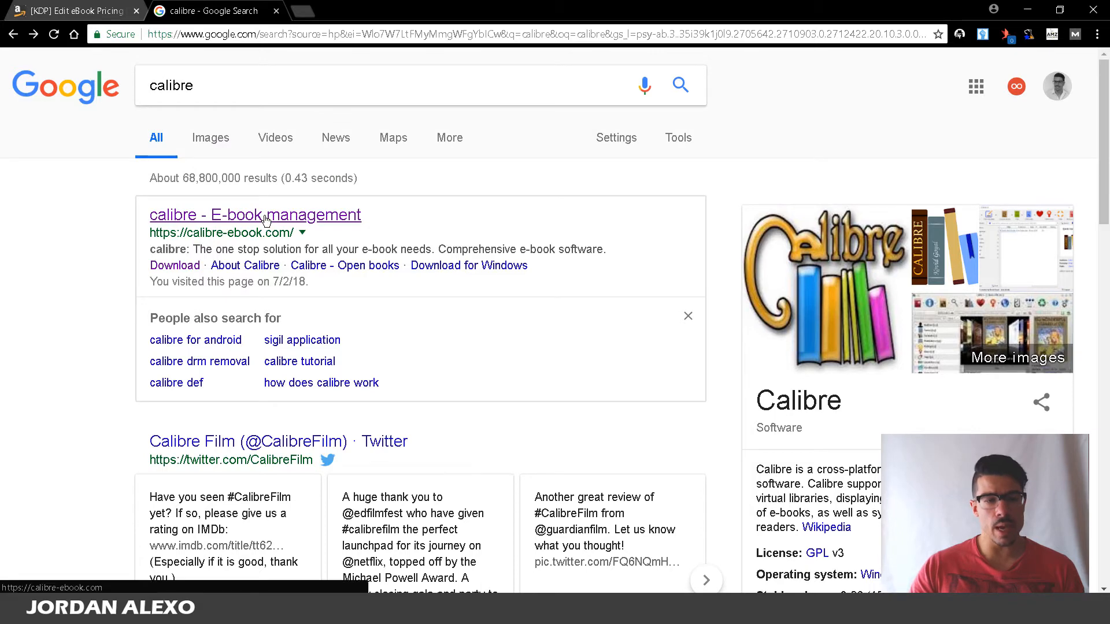
click(255, 215)
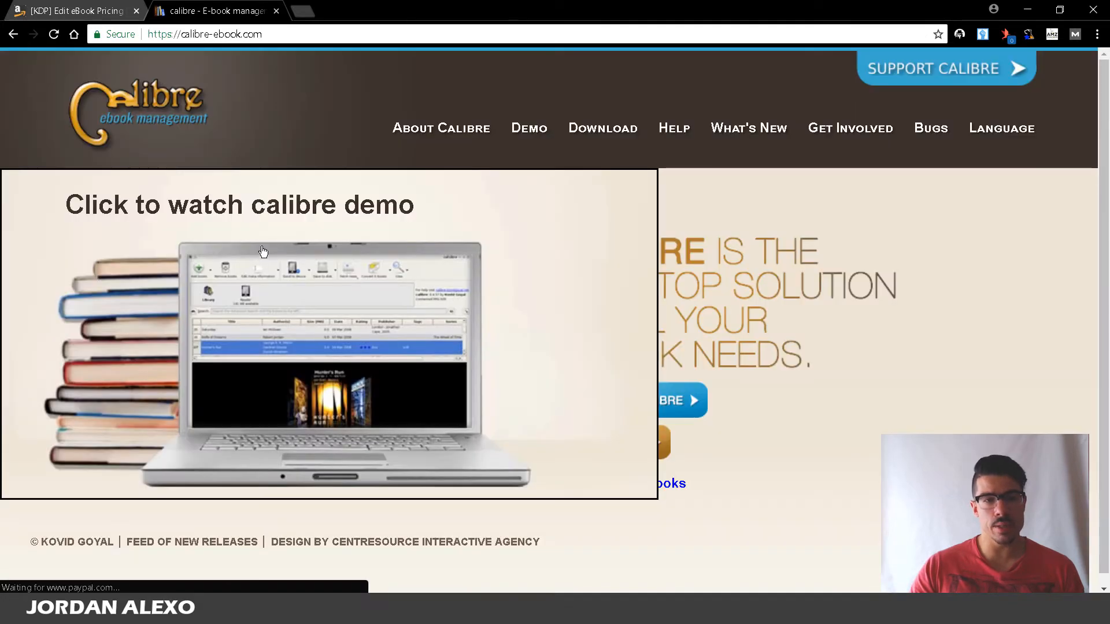
mouse_move(606, 128)
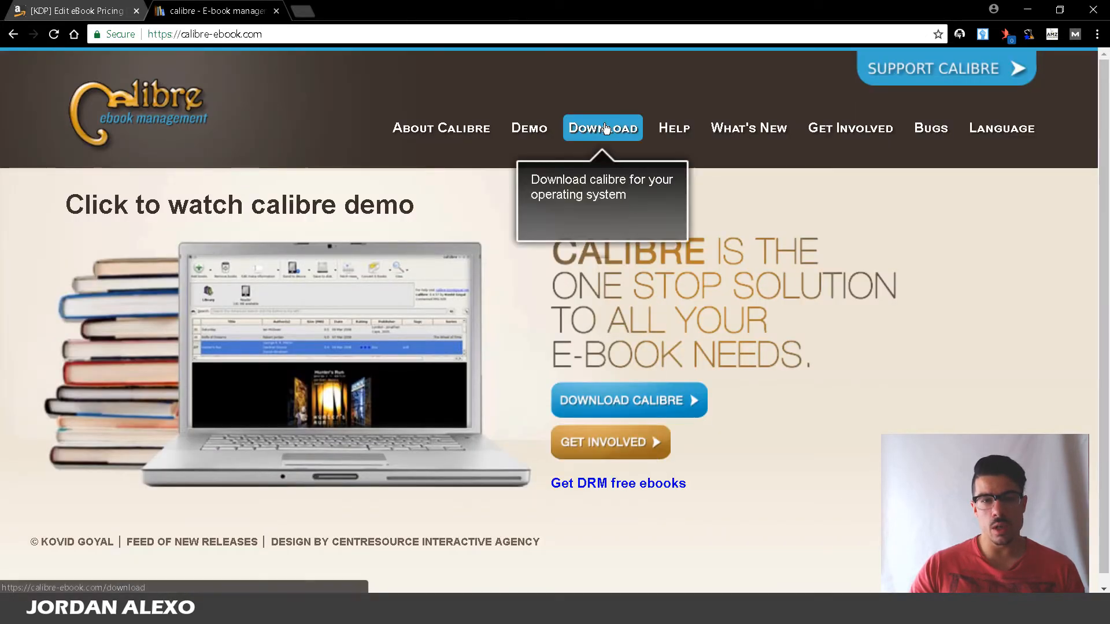
Go to the calibre-ebook.com Download page listing operating system choices.
click(602, 127)
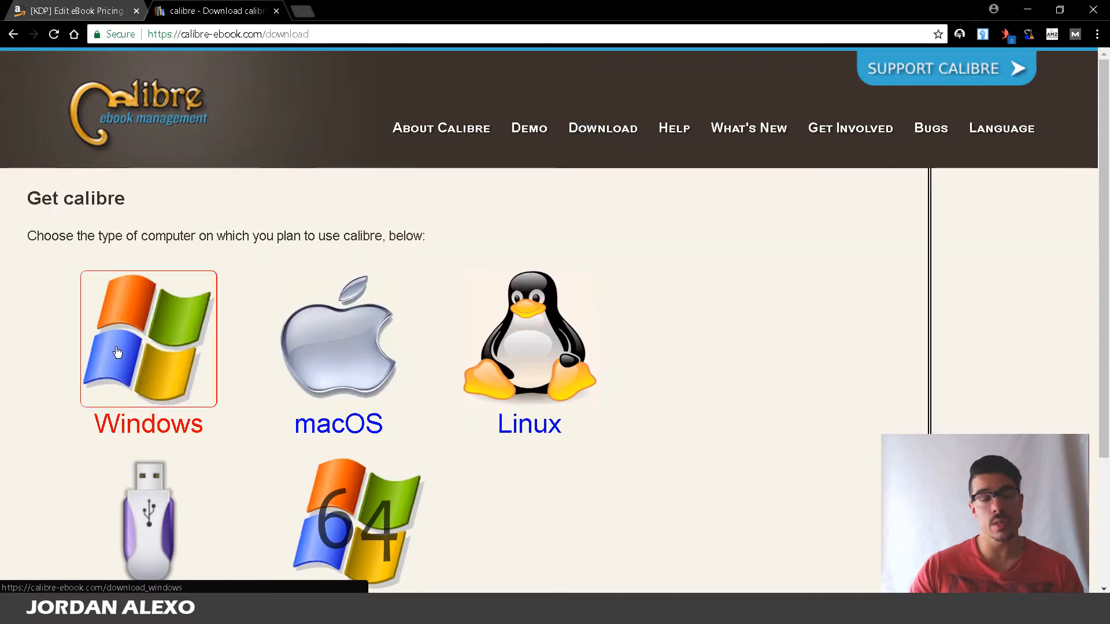
mouse_move(192, 362)
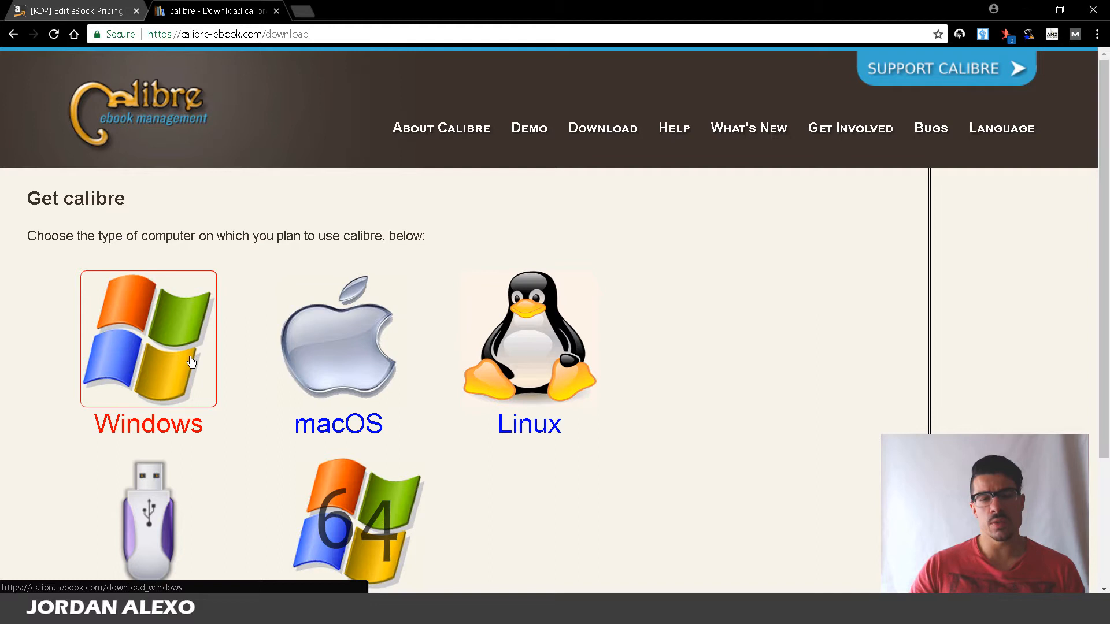
mouse_move(236, 405)
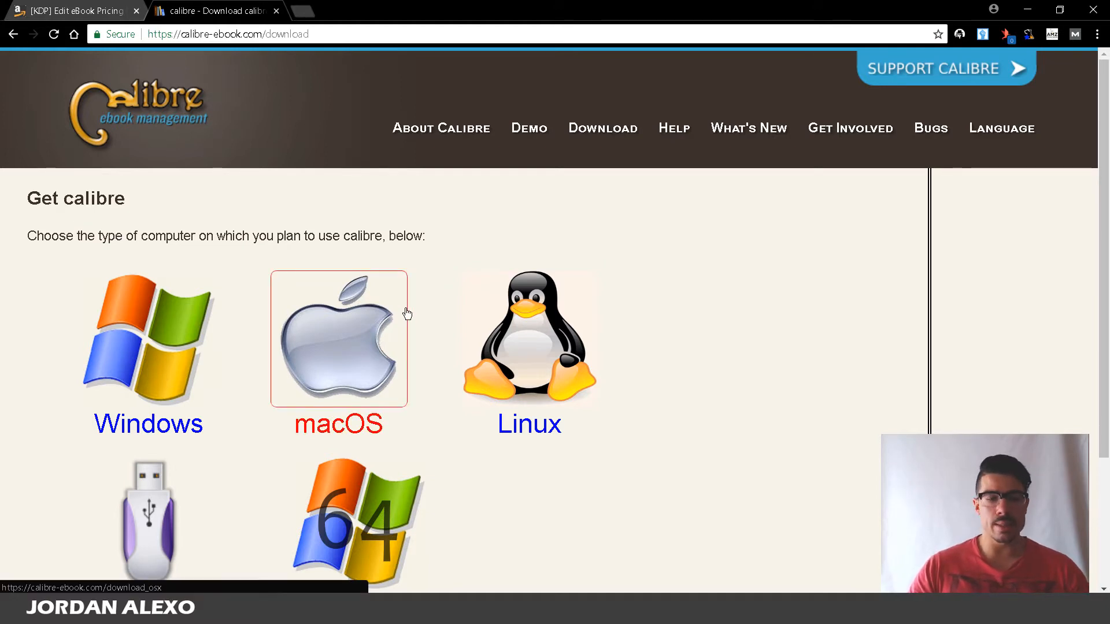
mouse_move(518, 243)
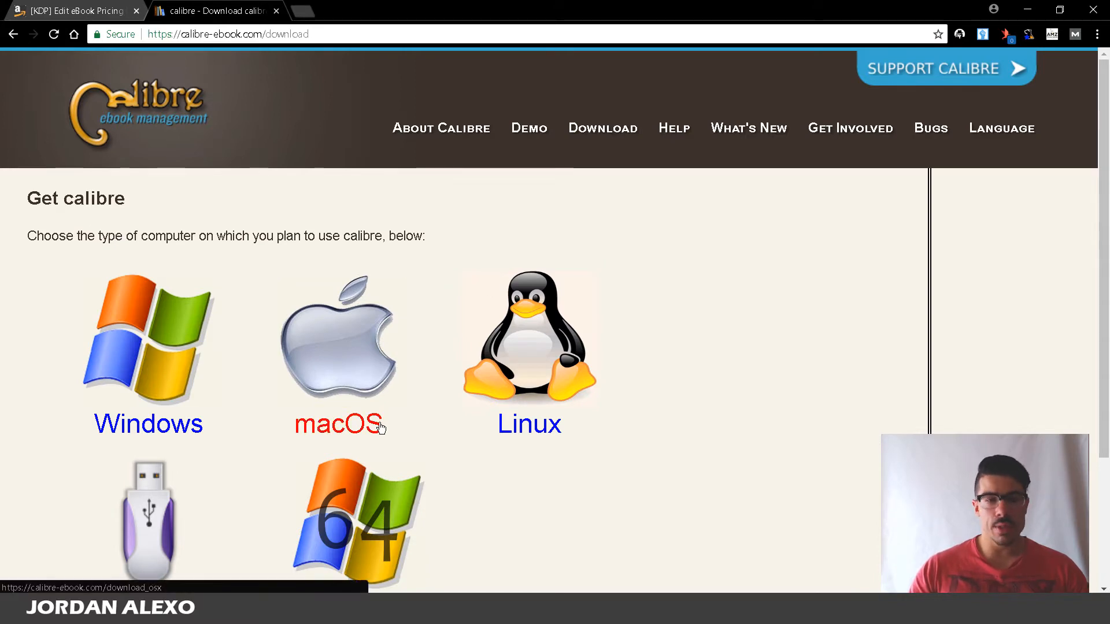
mouse_move(390, 468)
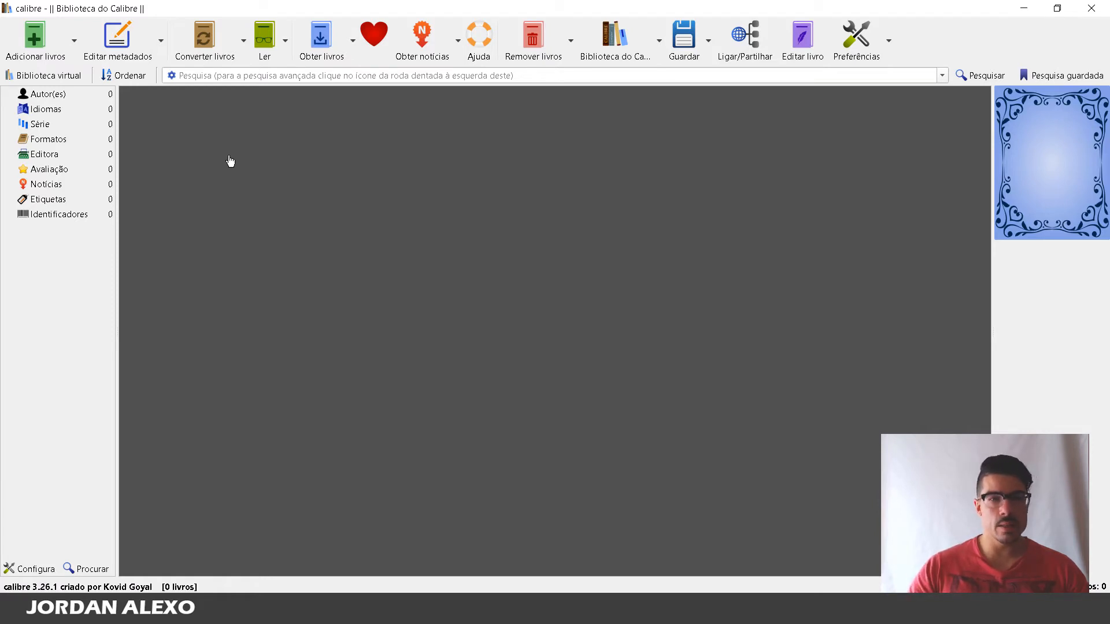
mouse_move(247, 165)
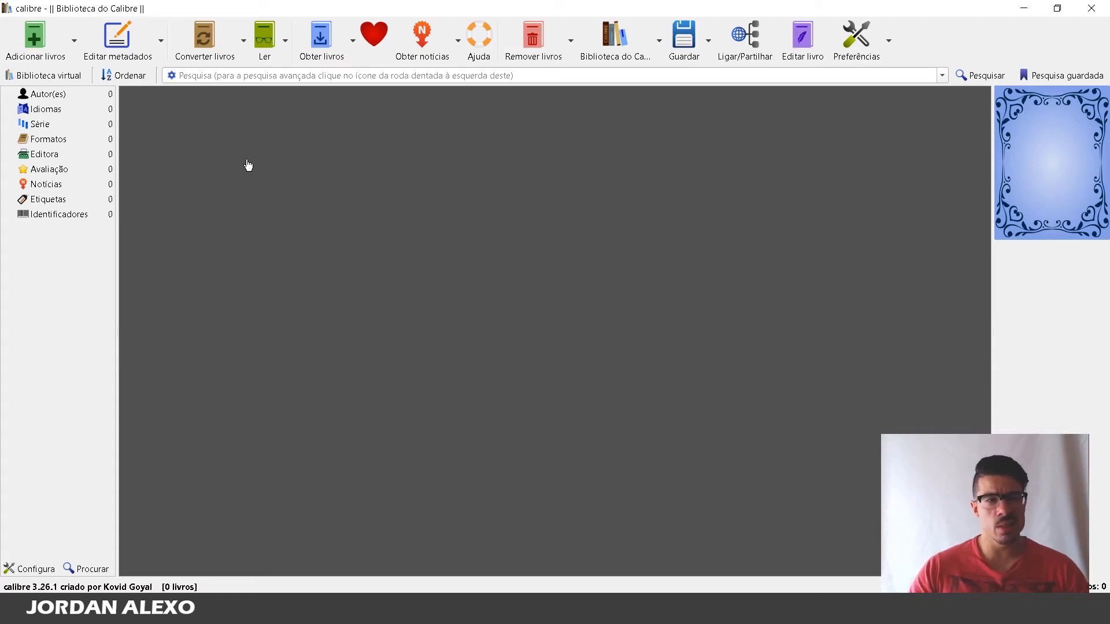
mouse_move(260, 167)
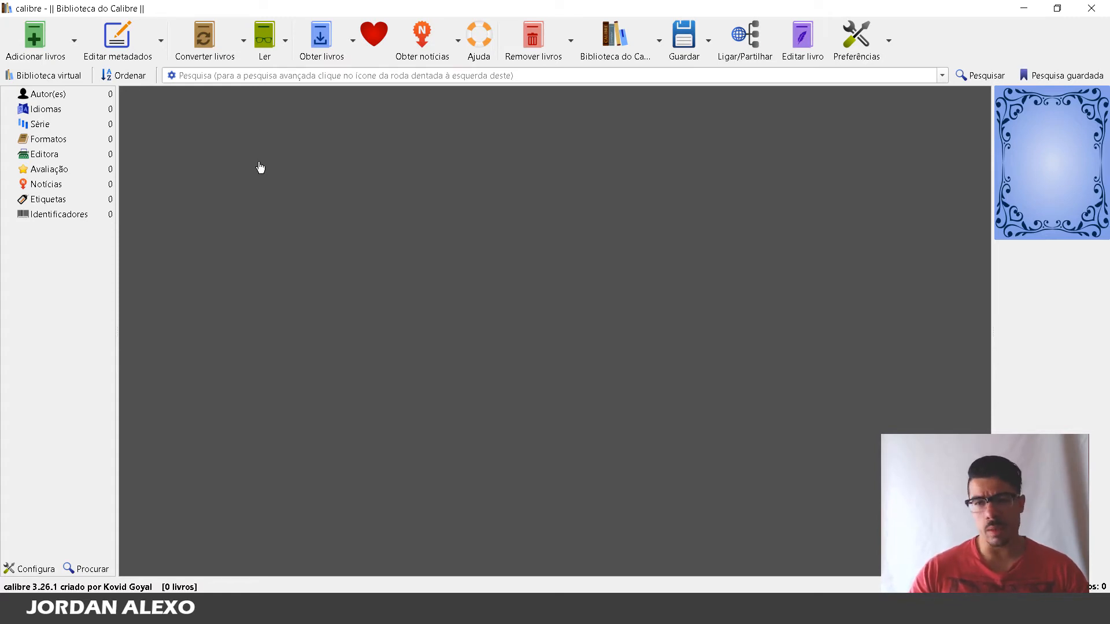
mouse_move(251, 158)
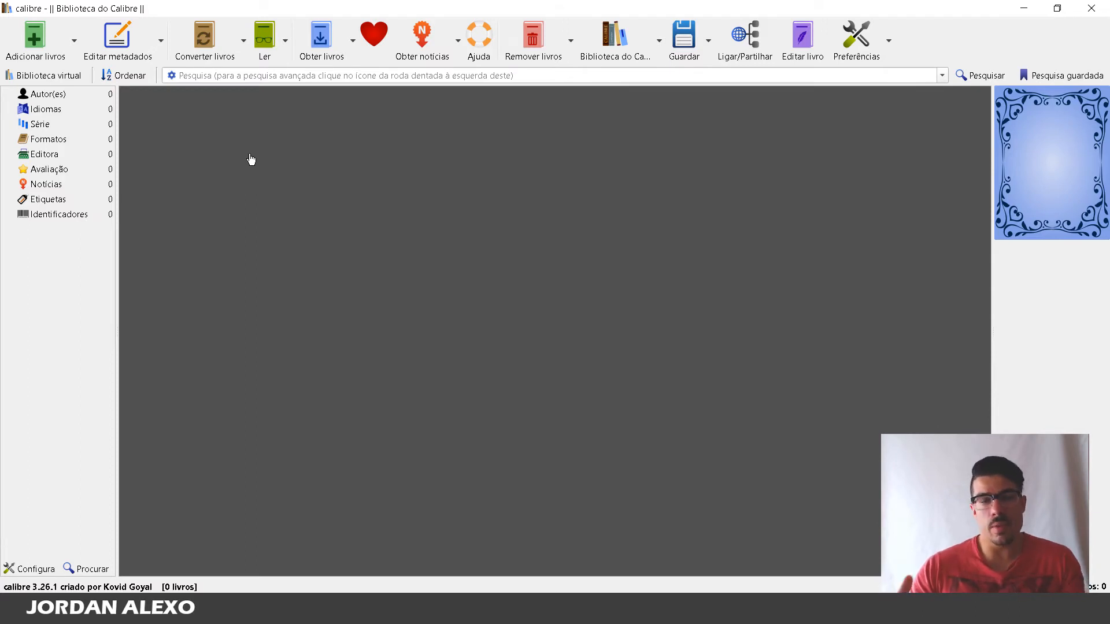
mouse_move(262, 177)
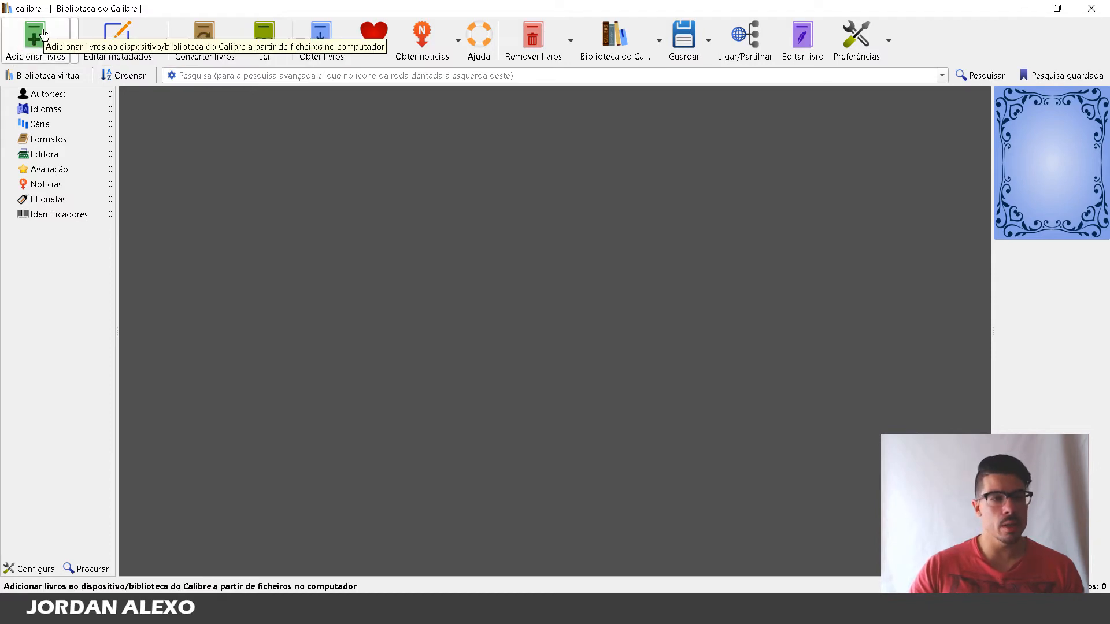
click(29, 29)
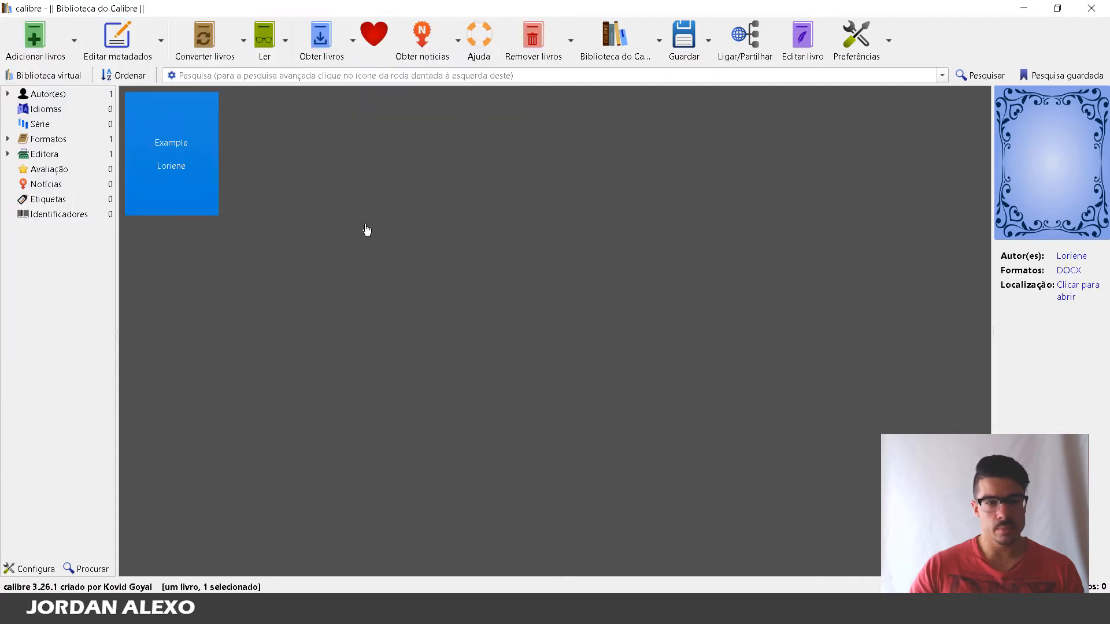
mouse_move(746, 233)
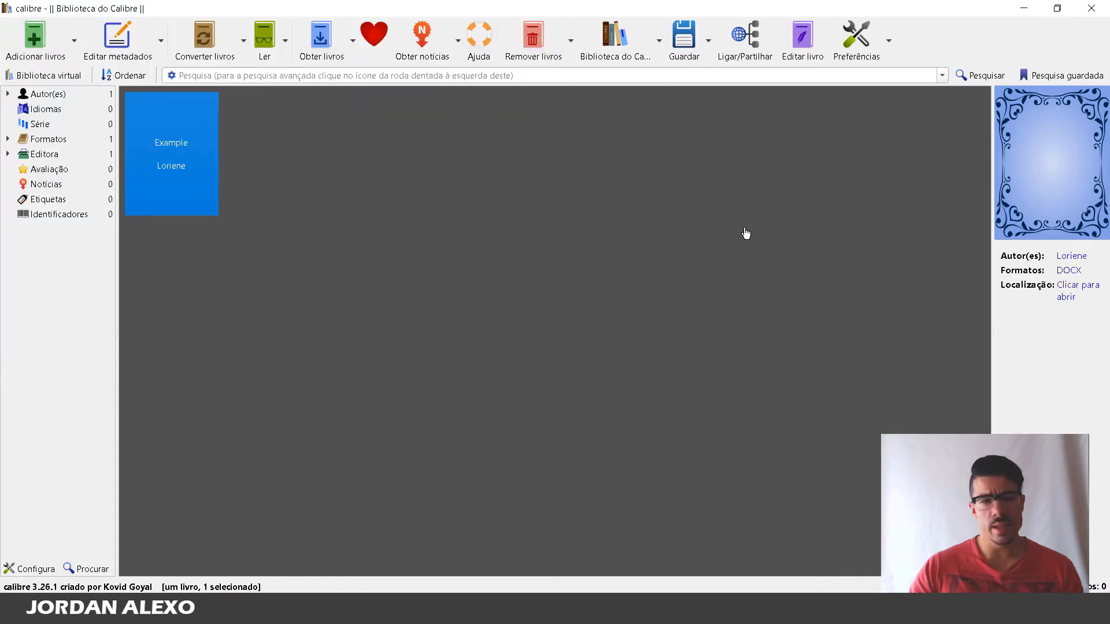
mouse_move(131, 135)
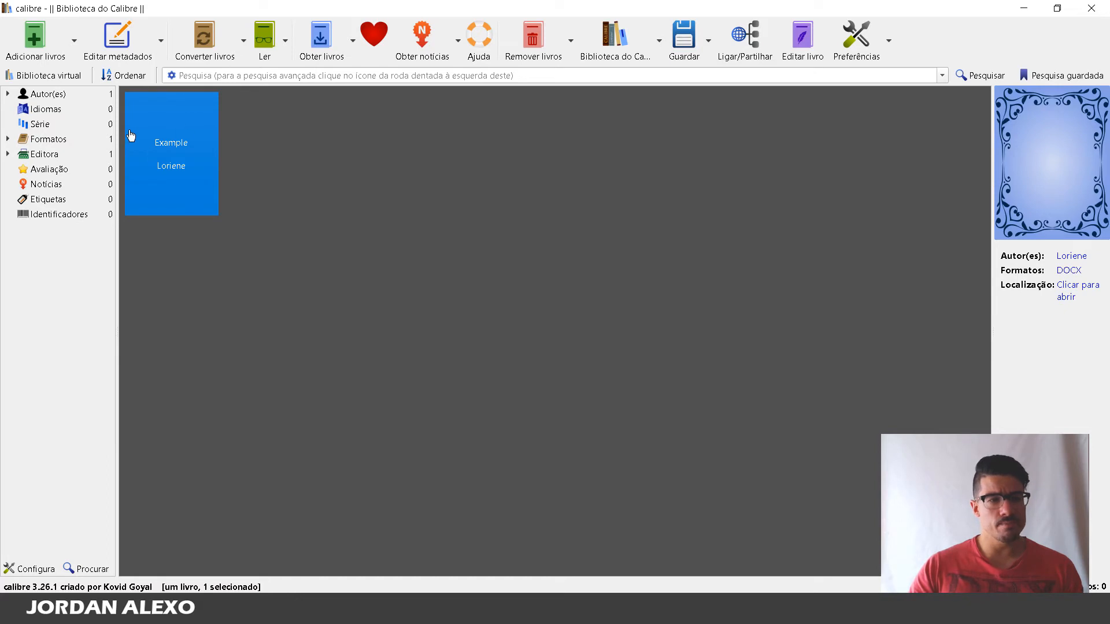
mouse_move(816, 226)
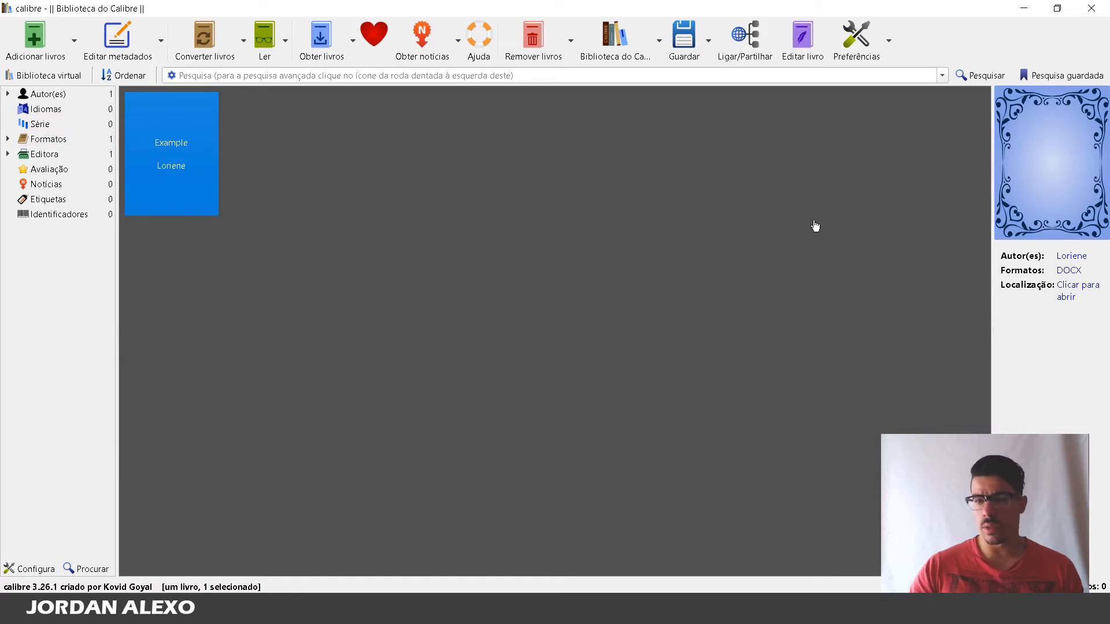
mouse_move(203, 127)
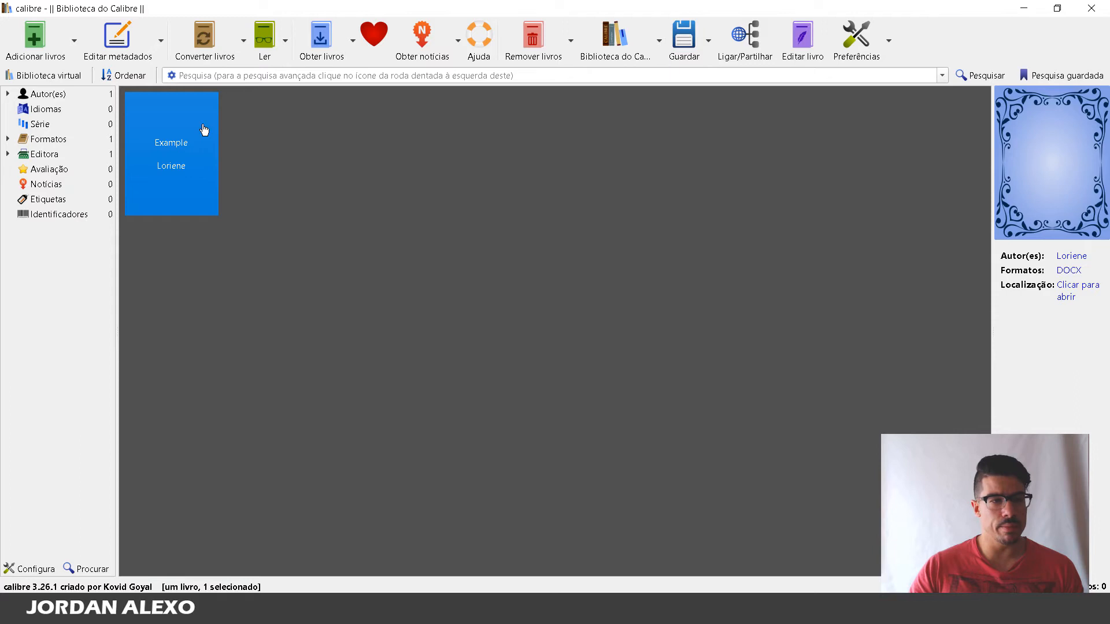
mouse_move(192, 130)
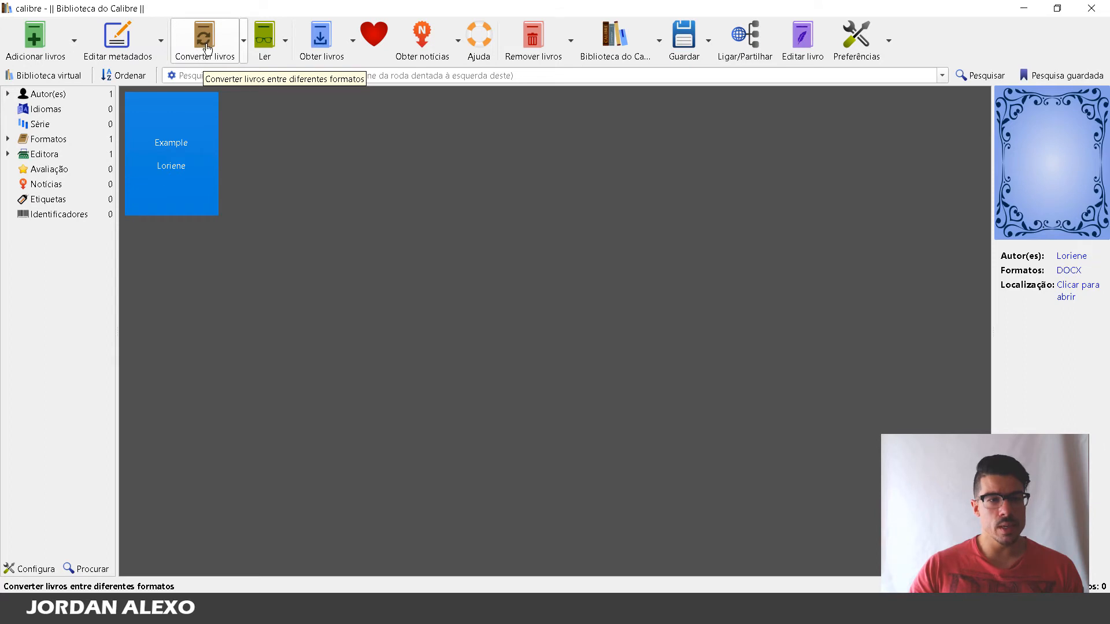
Convert the Example book from DOCX to EPUB with Converter livros, EPUB as Formato de destino.
click(207, 39)
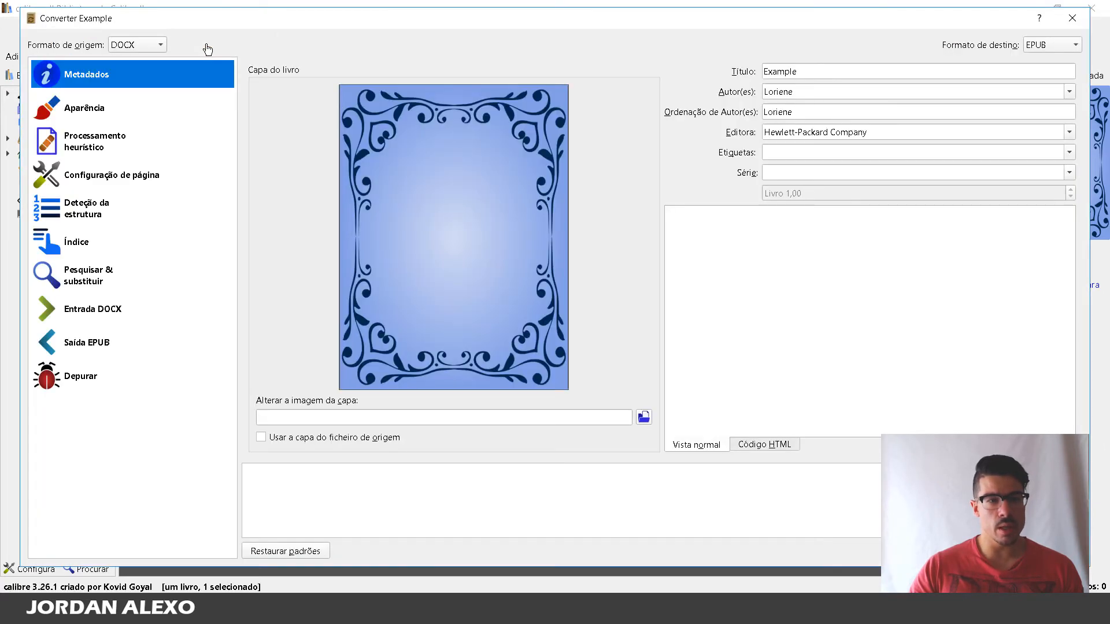
mouse_move(336, 59)
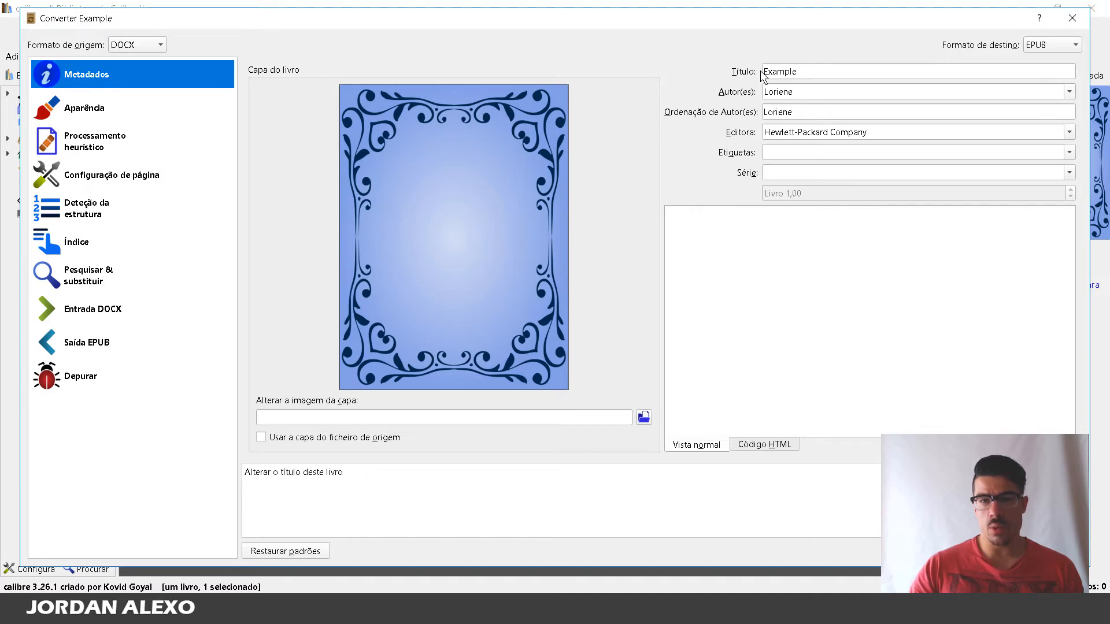
click(805, 72)
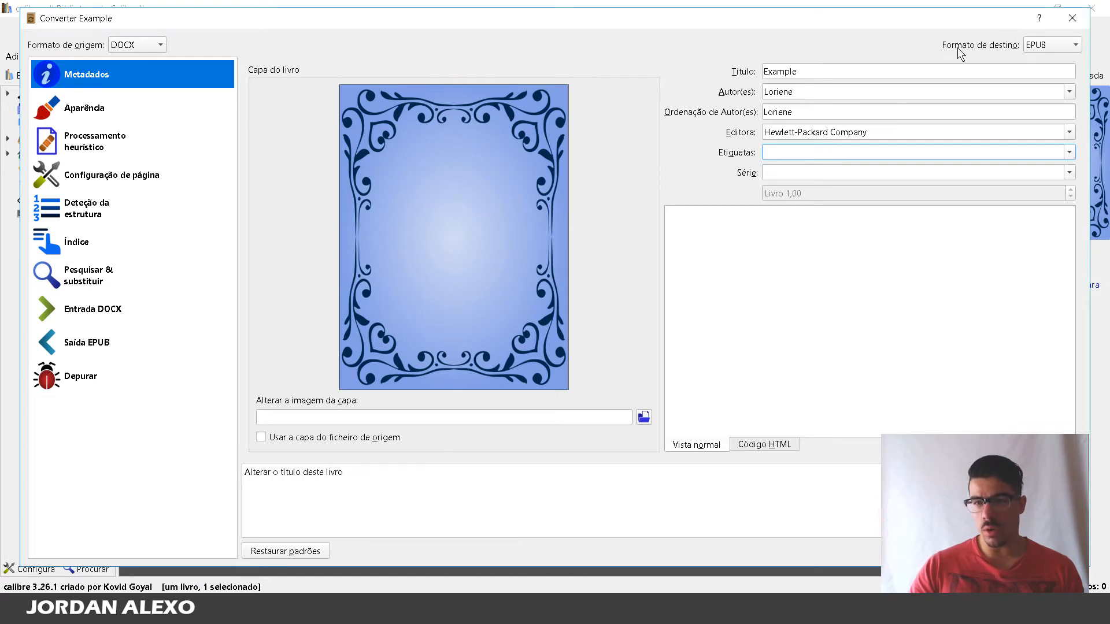
mouse_move(969, 55)
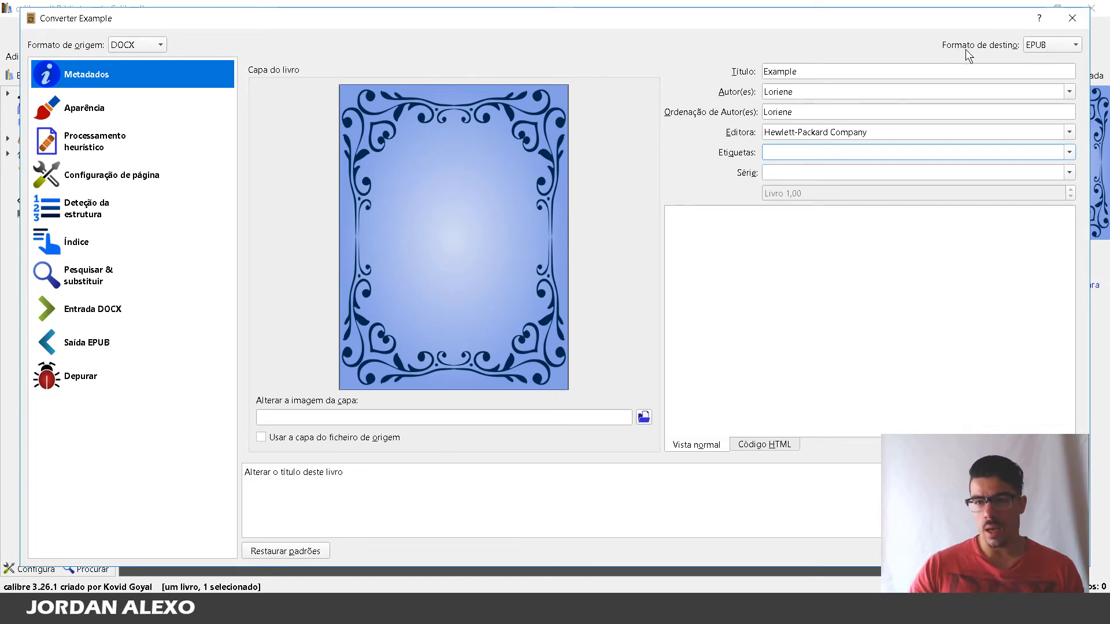
mouse_move(1007, 54)
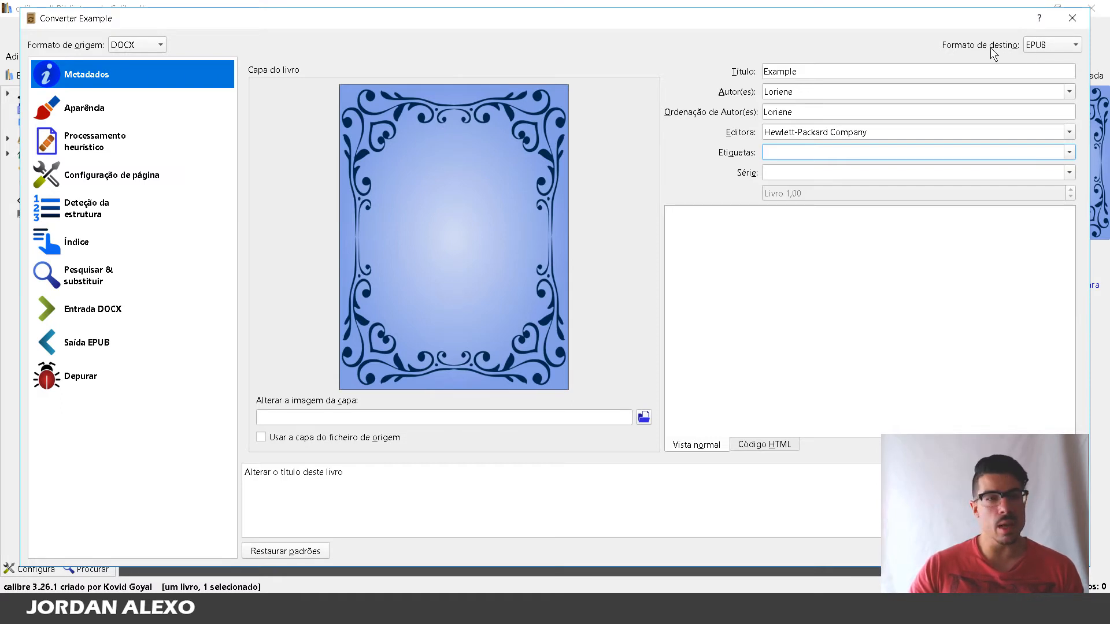
click(1068, 44)
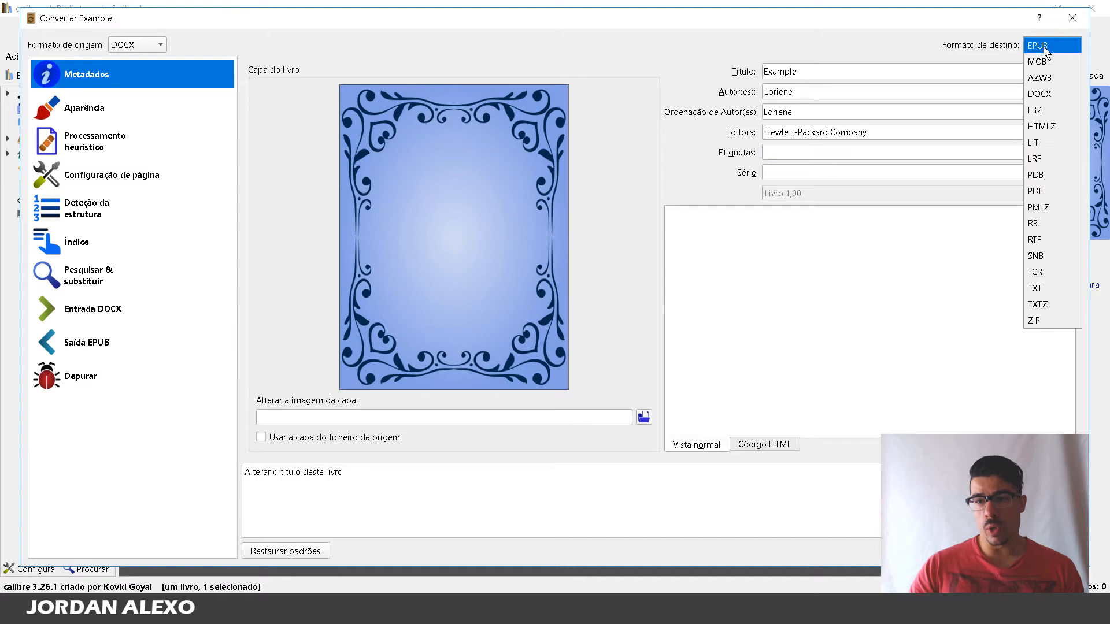
mouse_move(1058, 48)
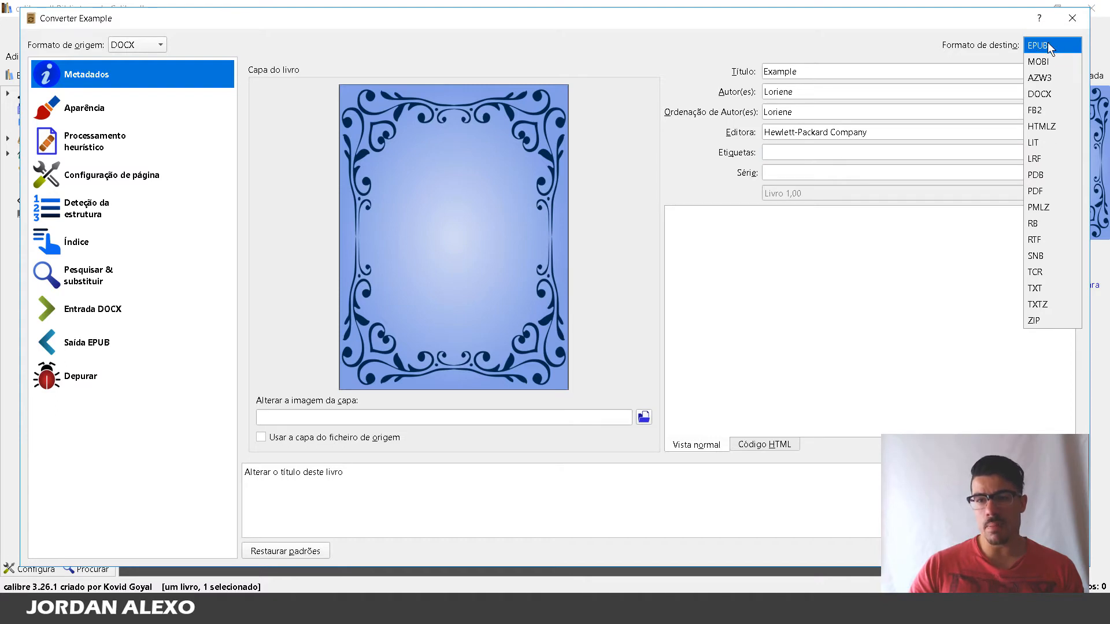
mouse_move(1035, 55)
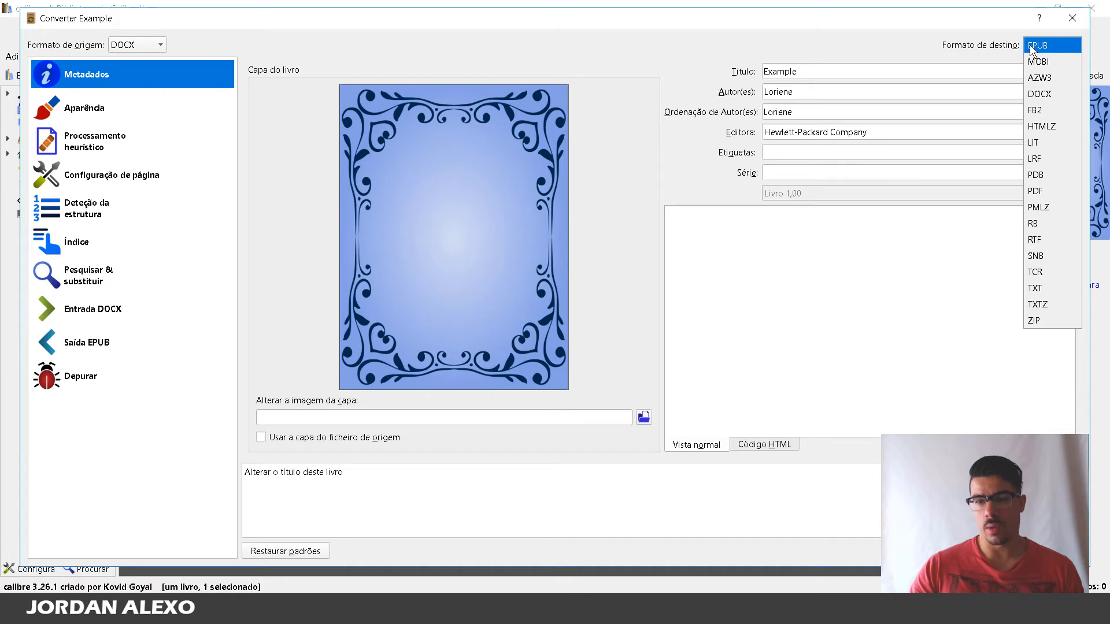
click(1050, 43)
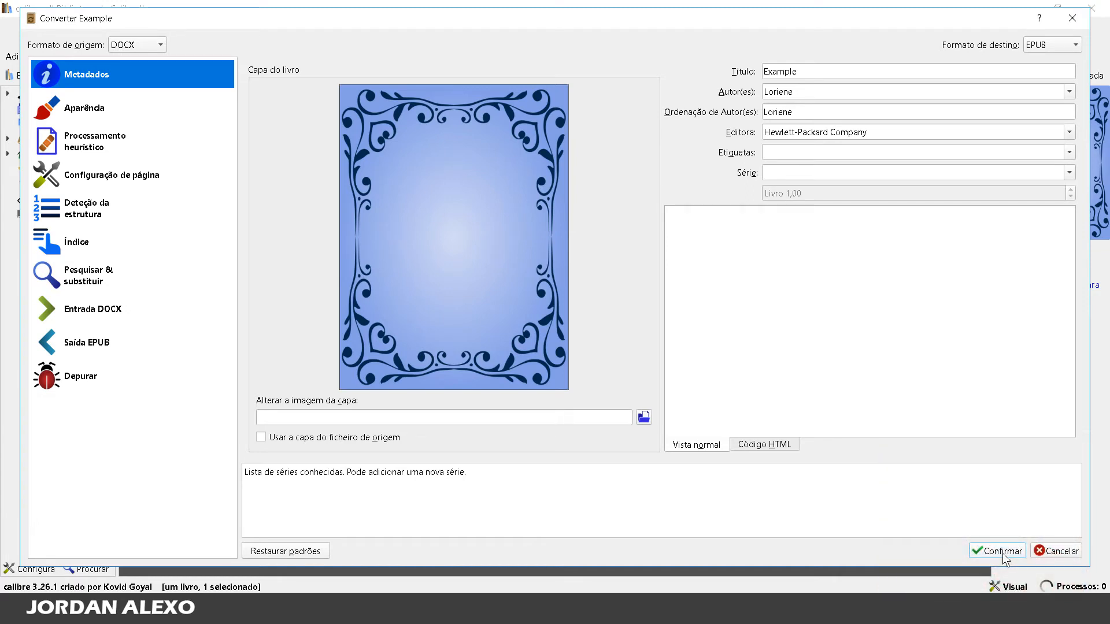
click(997, 551)
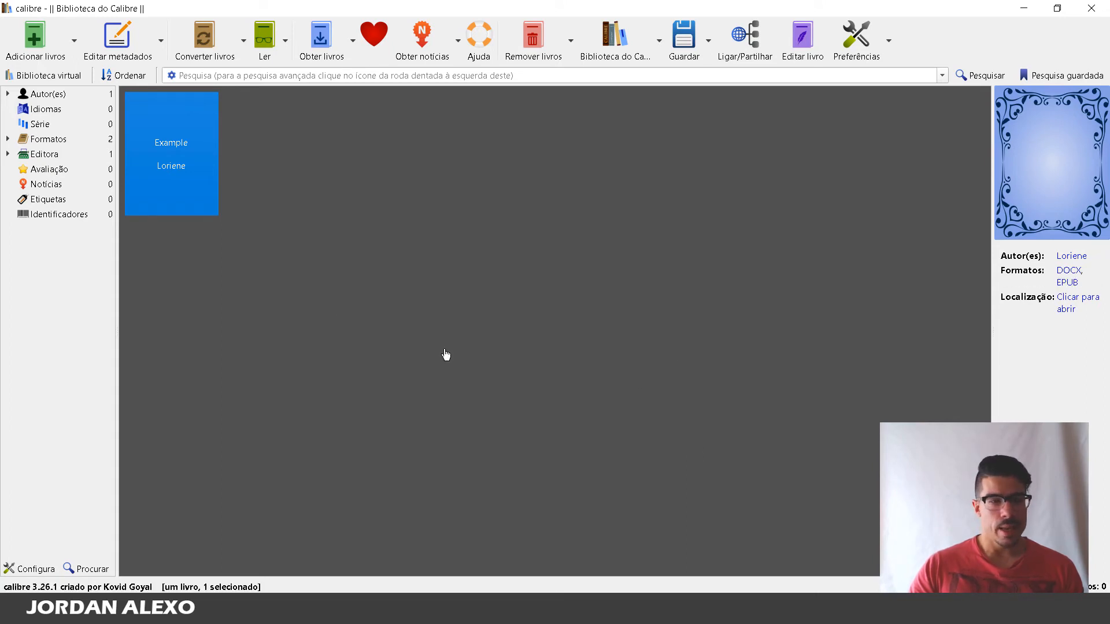
click(210, 295)
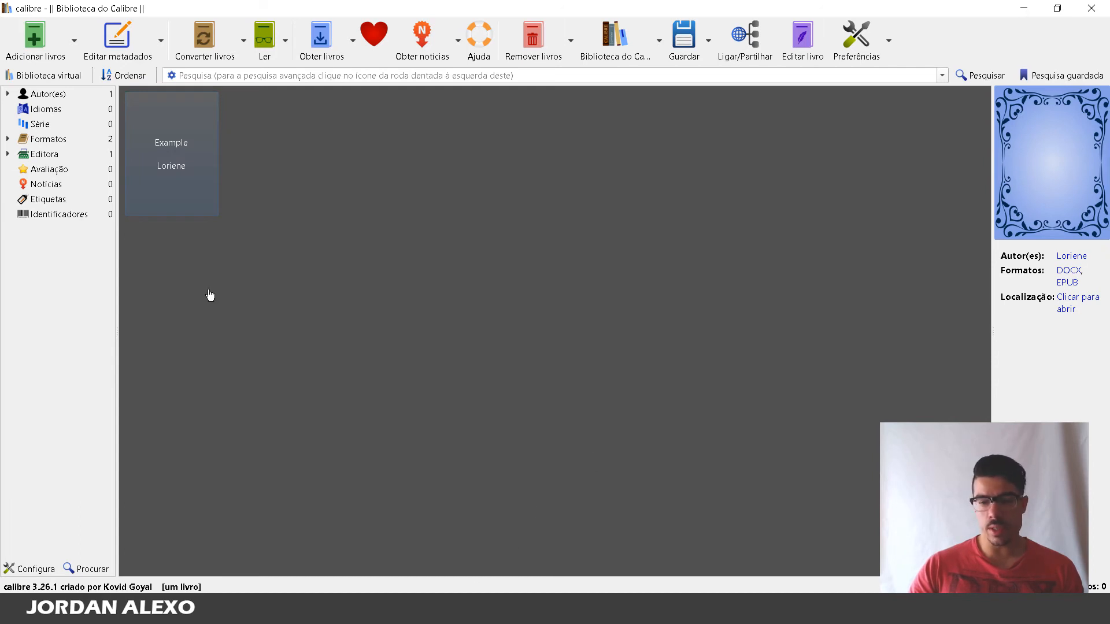
Open the Example book's content folder holding its DOCX, EPUB and metadata.opf files.
click(171, 143)
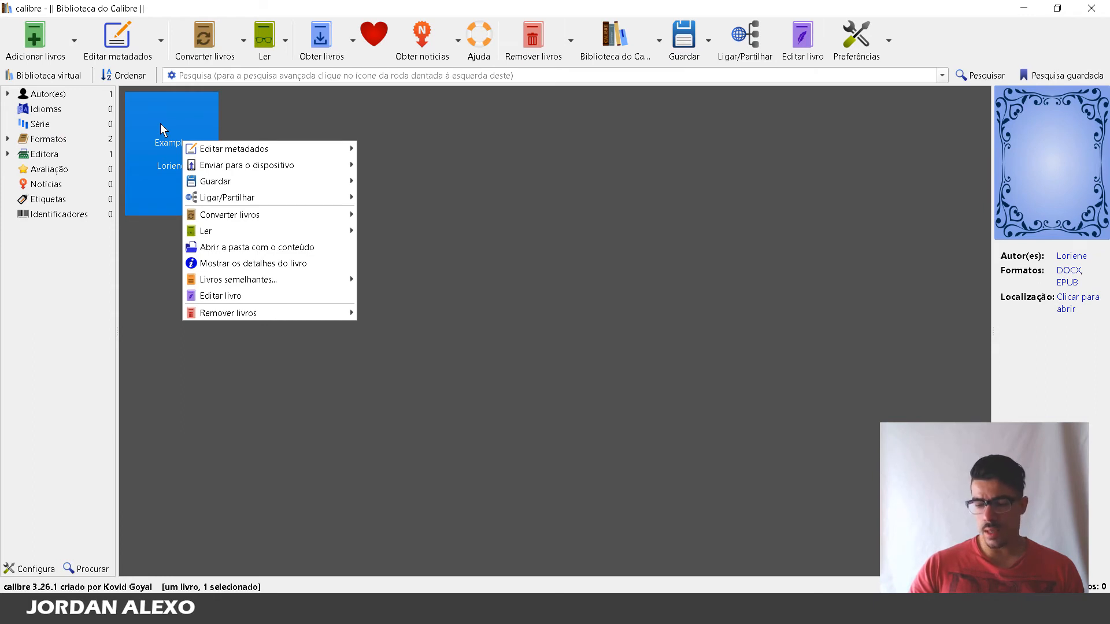
mouse_move(263, 247)
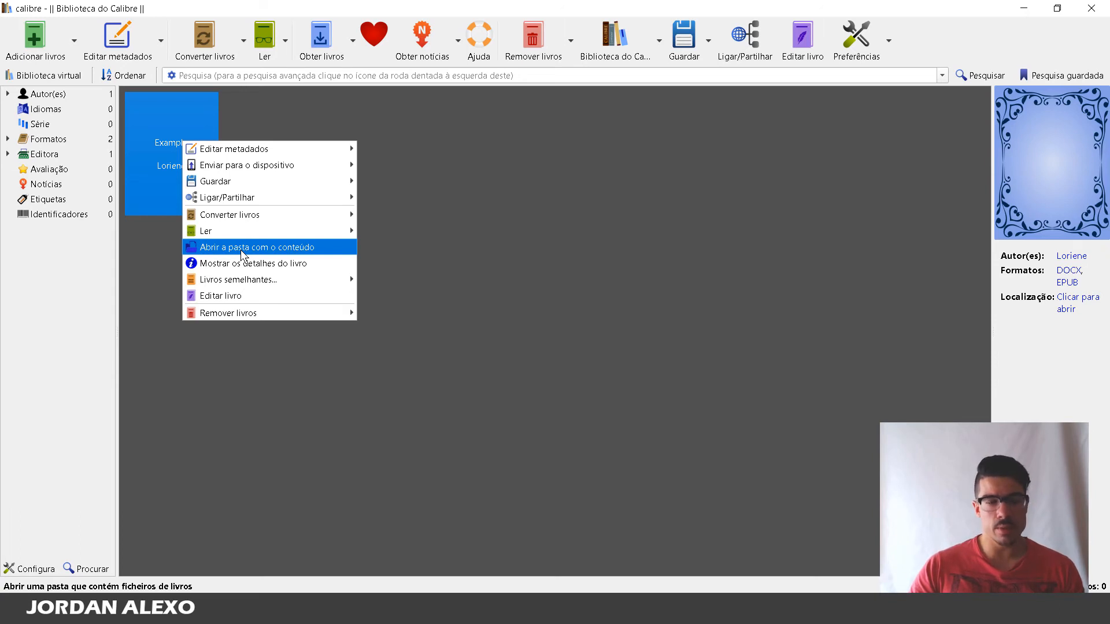
click(256, 247)
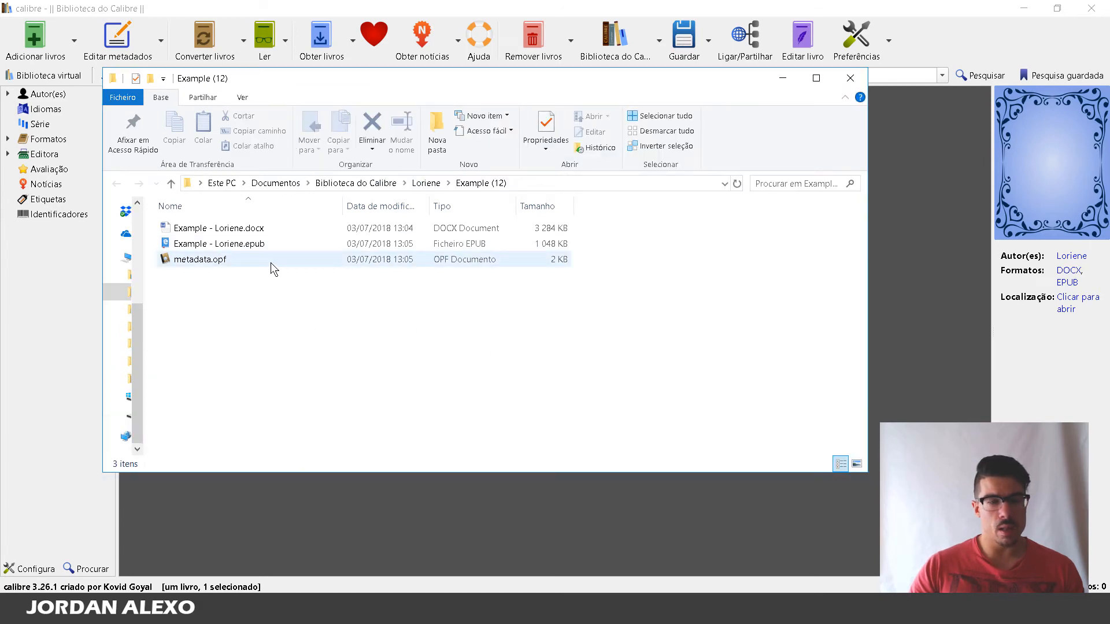
Paste the converted EPUB into Nova pasta and compare its size with Example.docx.
right_click(219, 243)
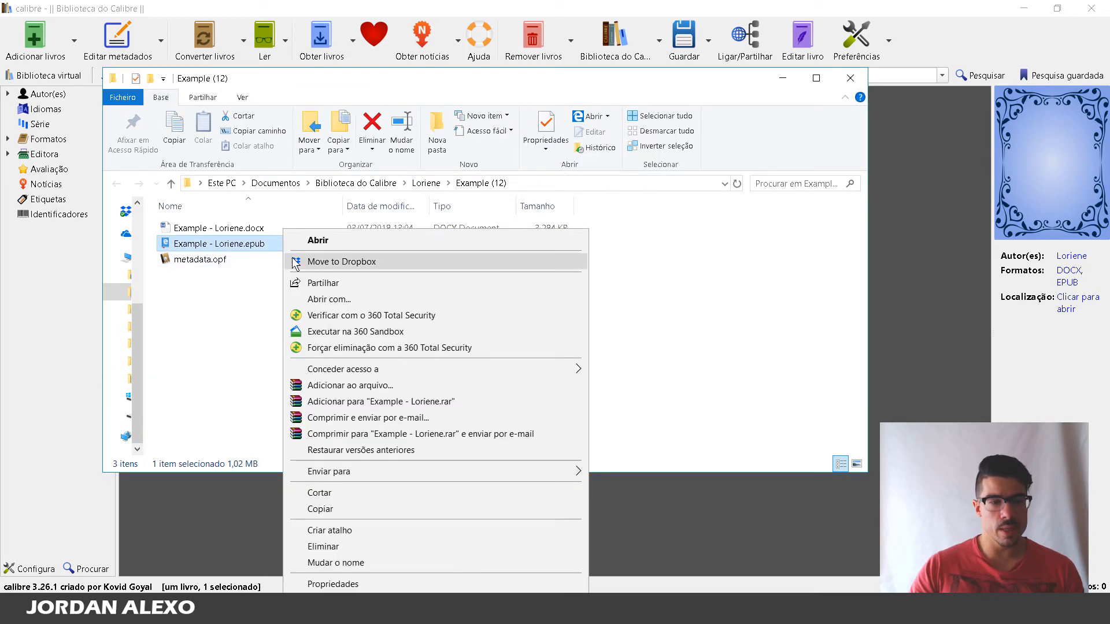
mouse_move(391, 497)
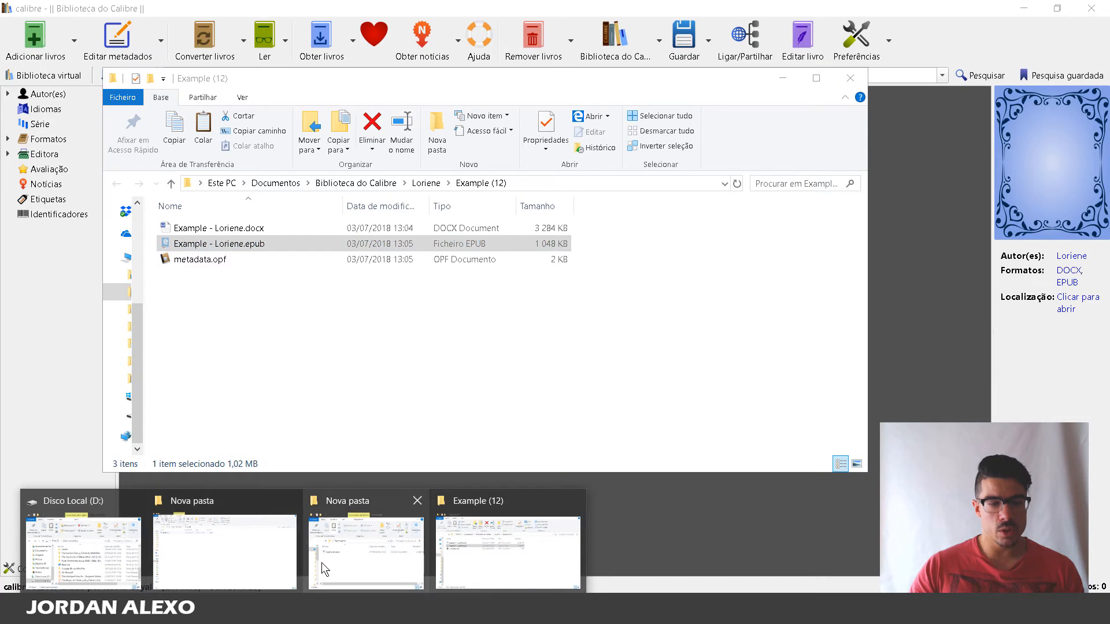
click(359, 552)
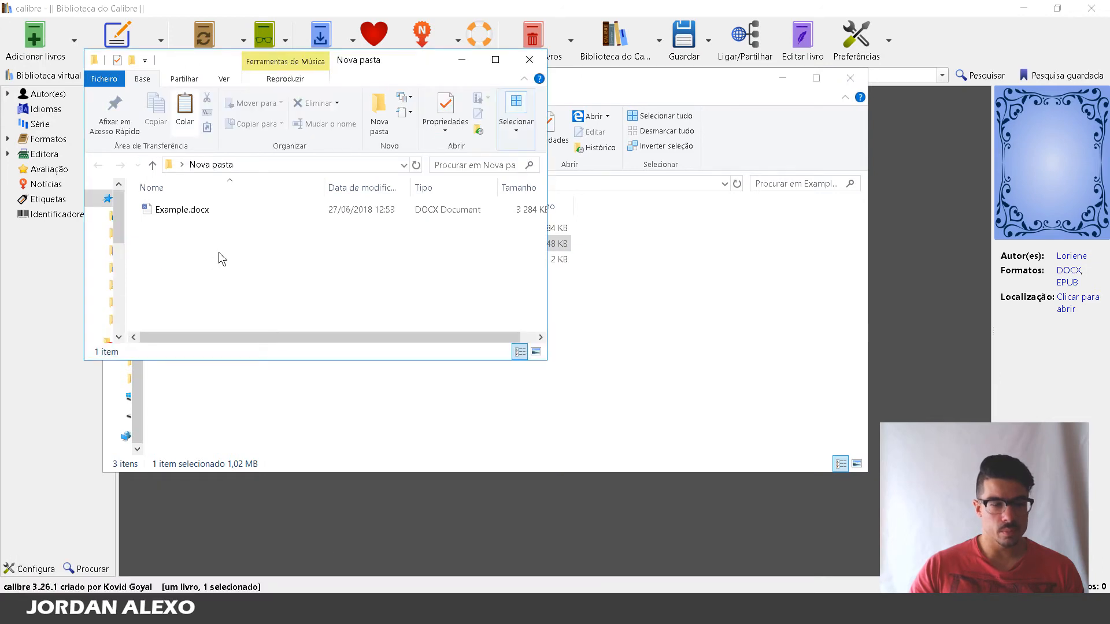
right_click(221, 259)
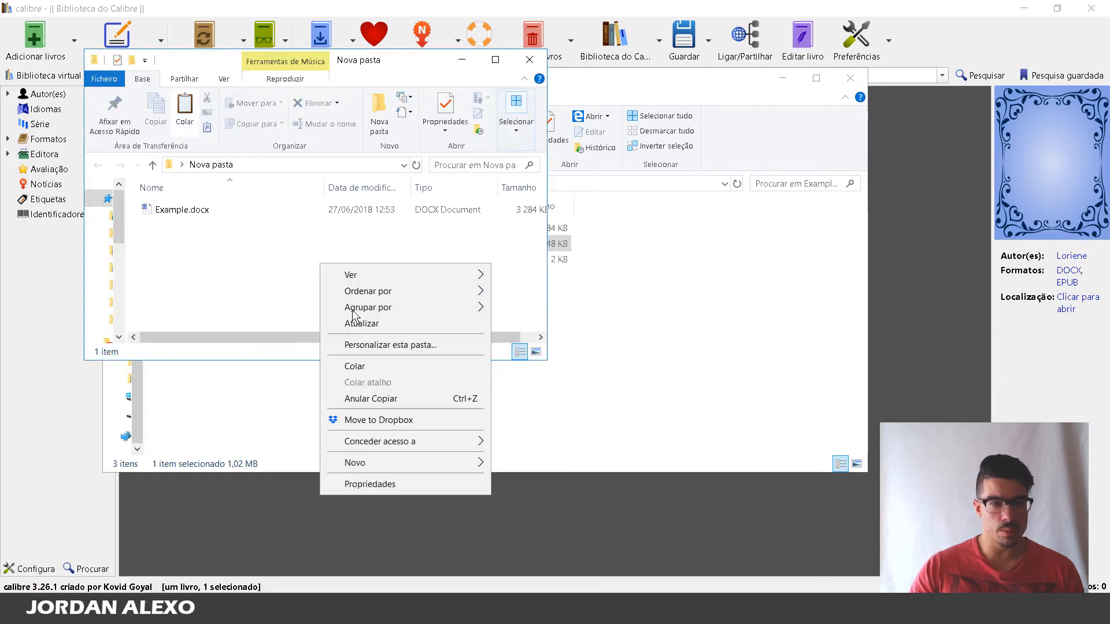
click(355, 366)
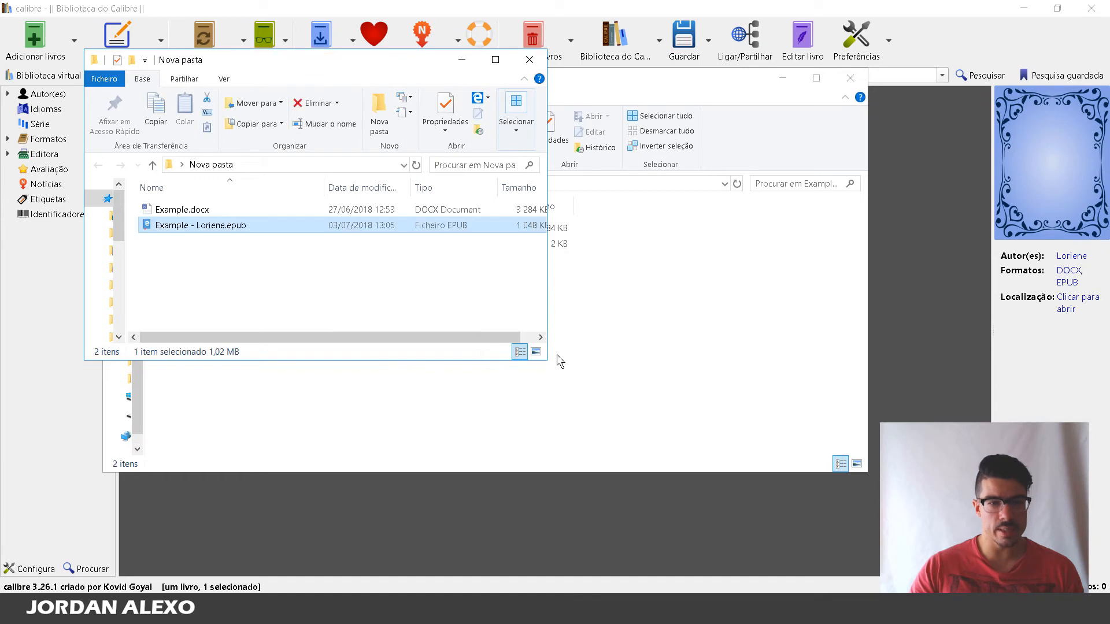
mouse_move(568, 375)
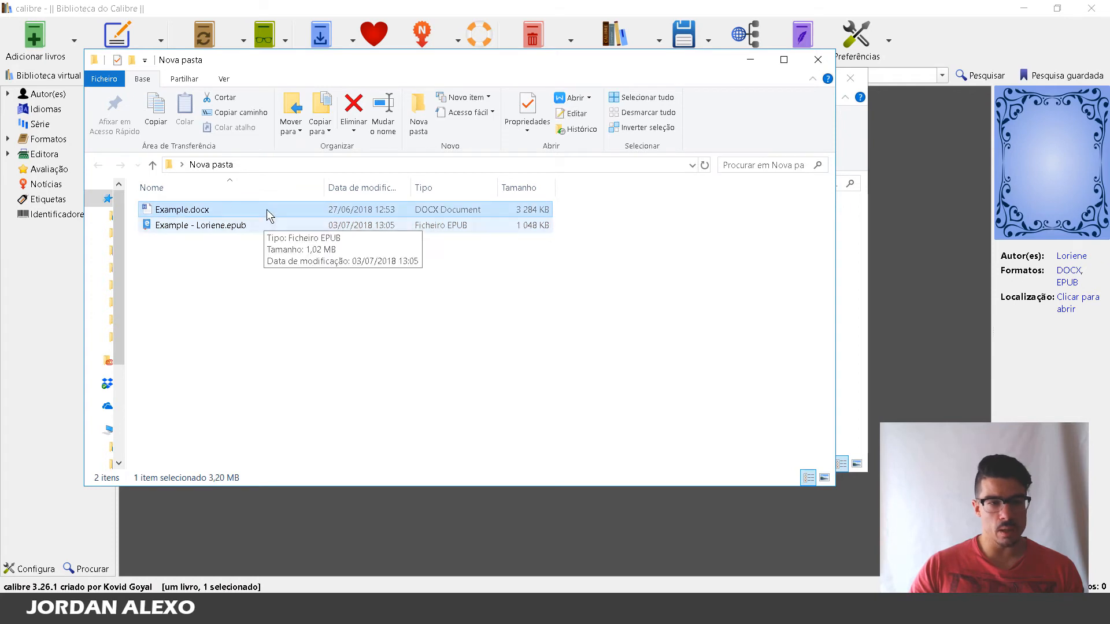
mouse_move(182, 216)
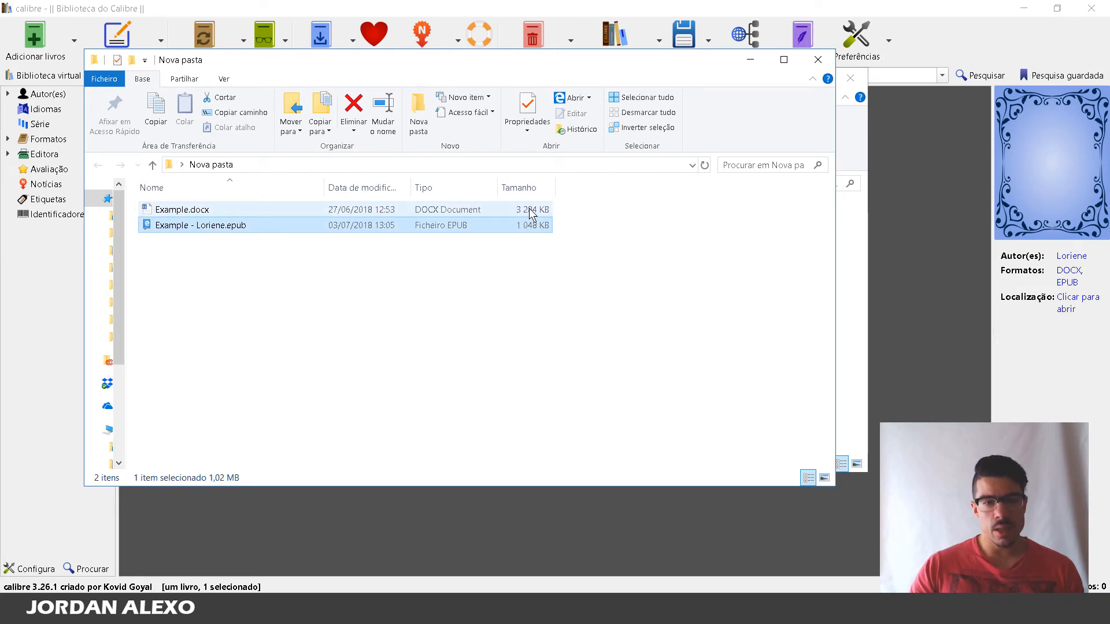
click(200, 226)
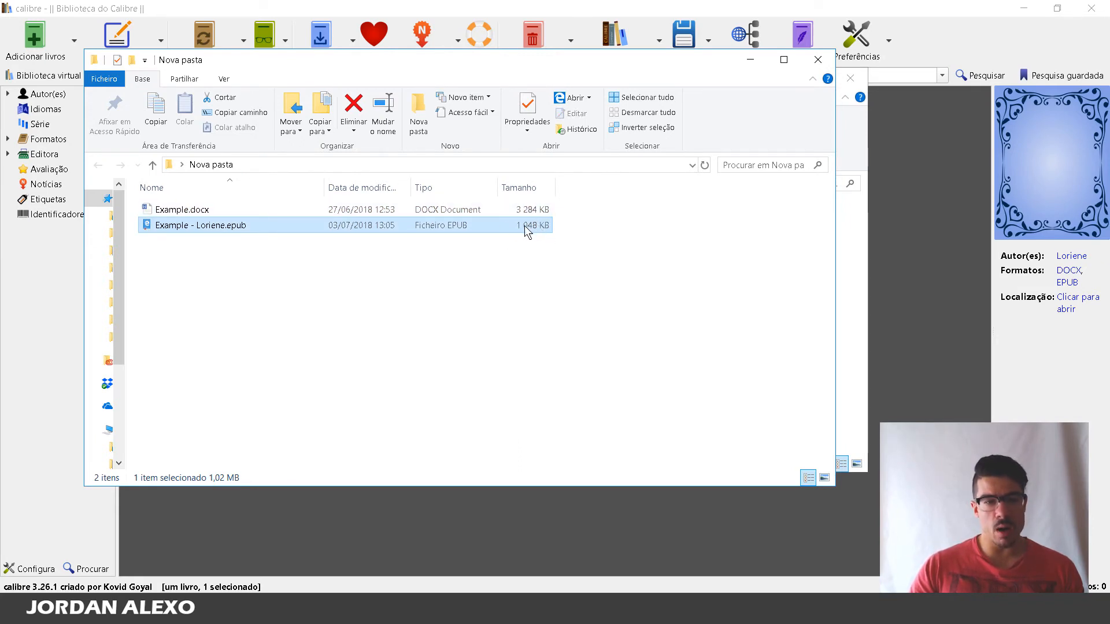
click(181, 210)
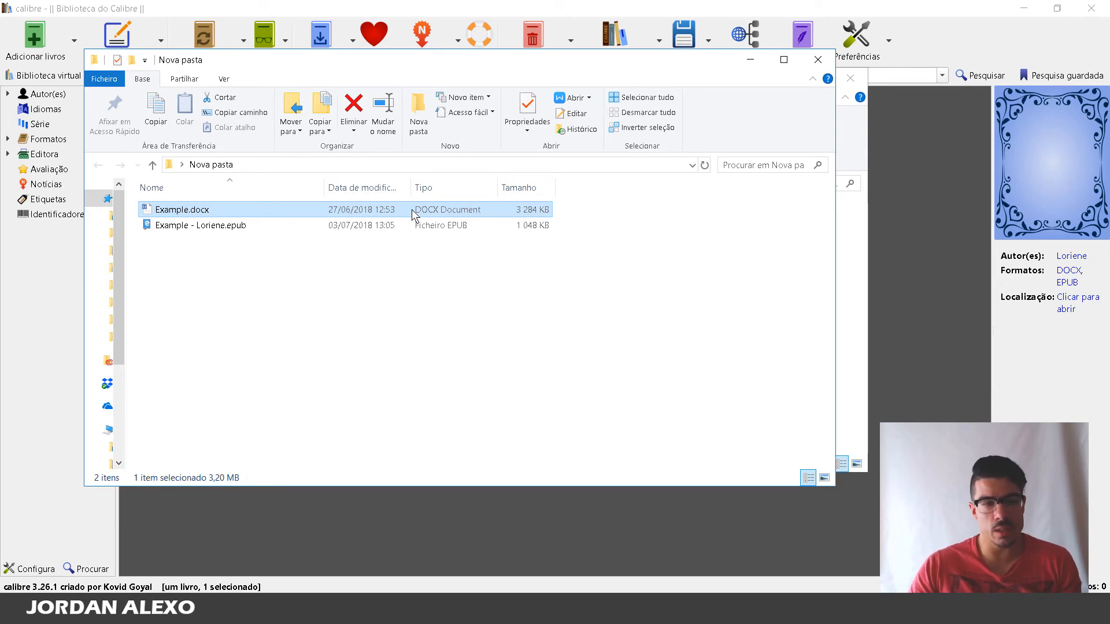
mouse_move(230, 466)
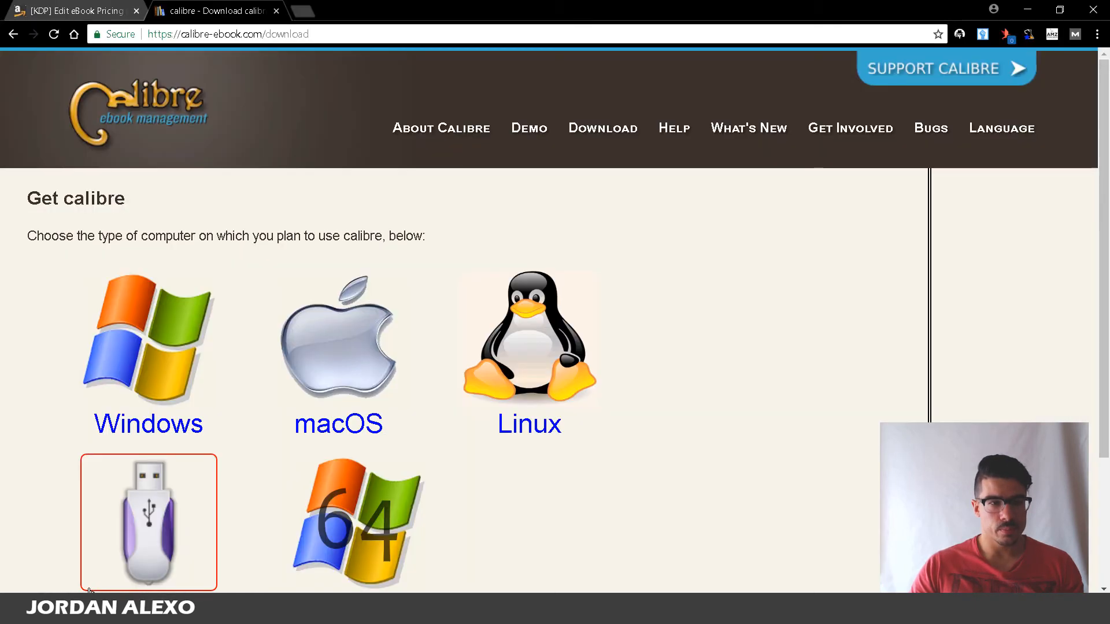
Return to the KDP tab and save the pricing changes while moving to Kindle eBook Content.
click(75, 11)
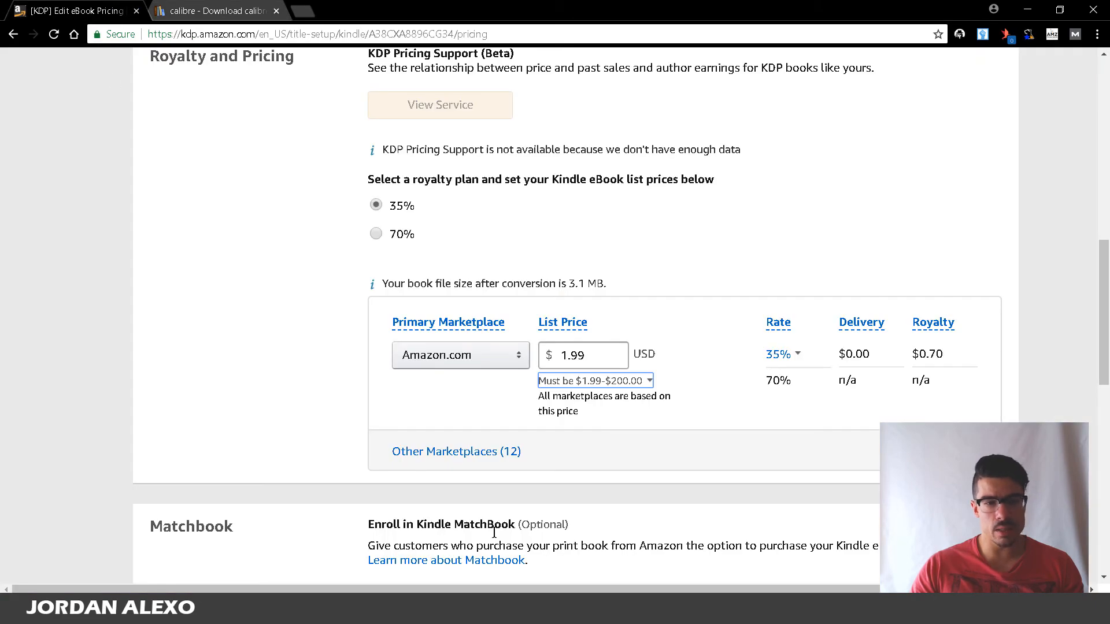
scroll(up, 3)
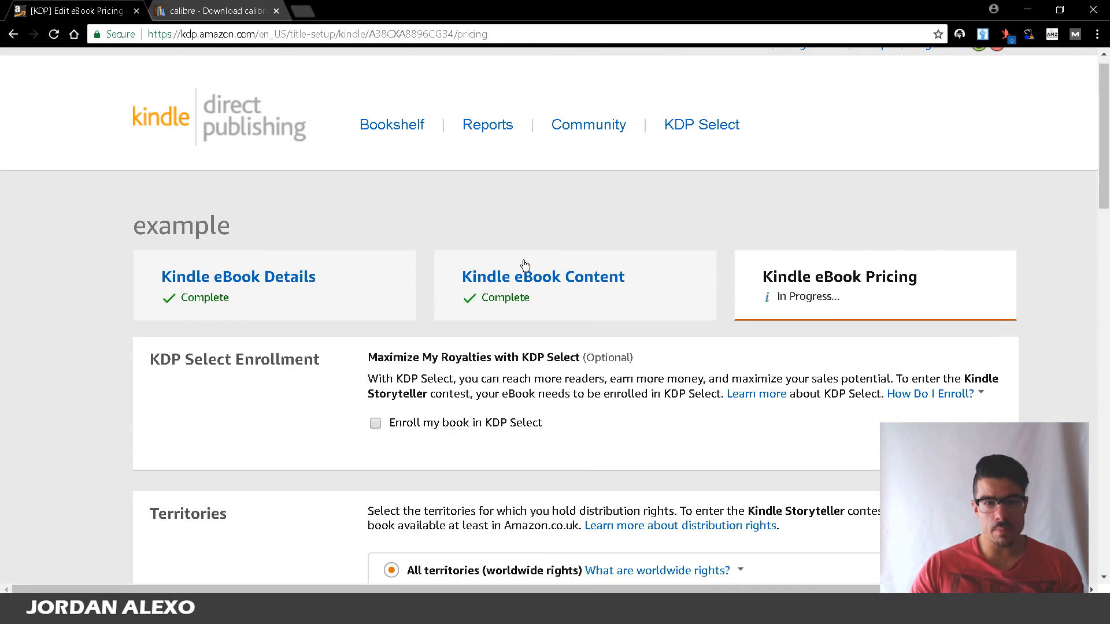
mouse_move(513, 288)
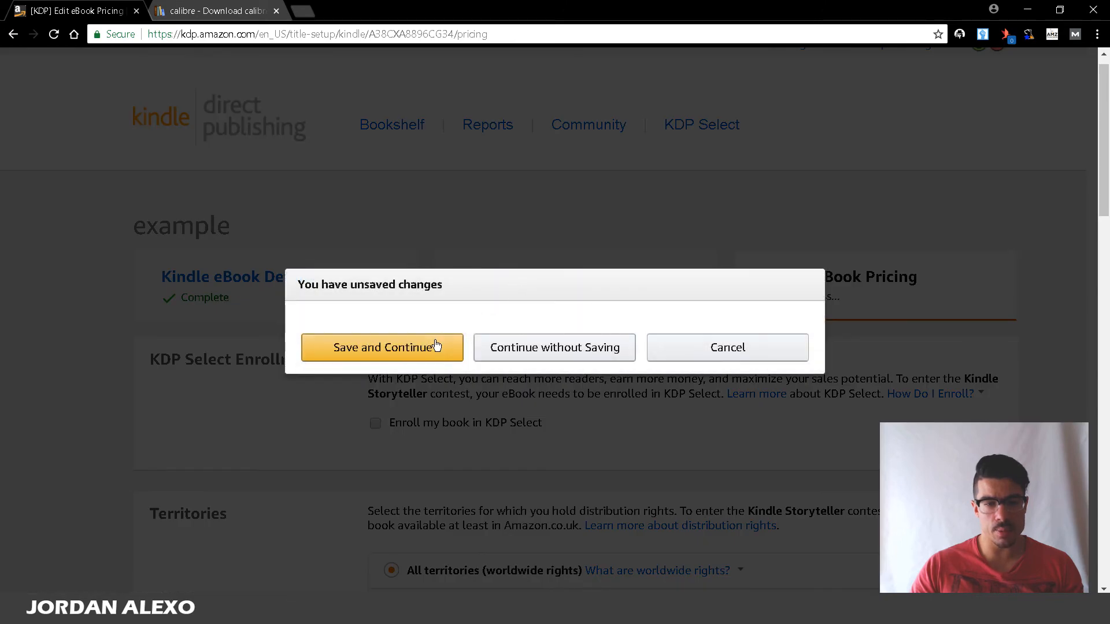
click(382, 347)
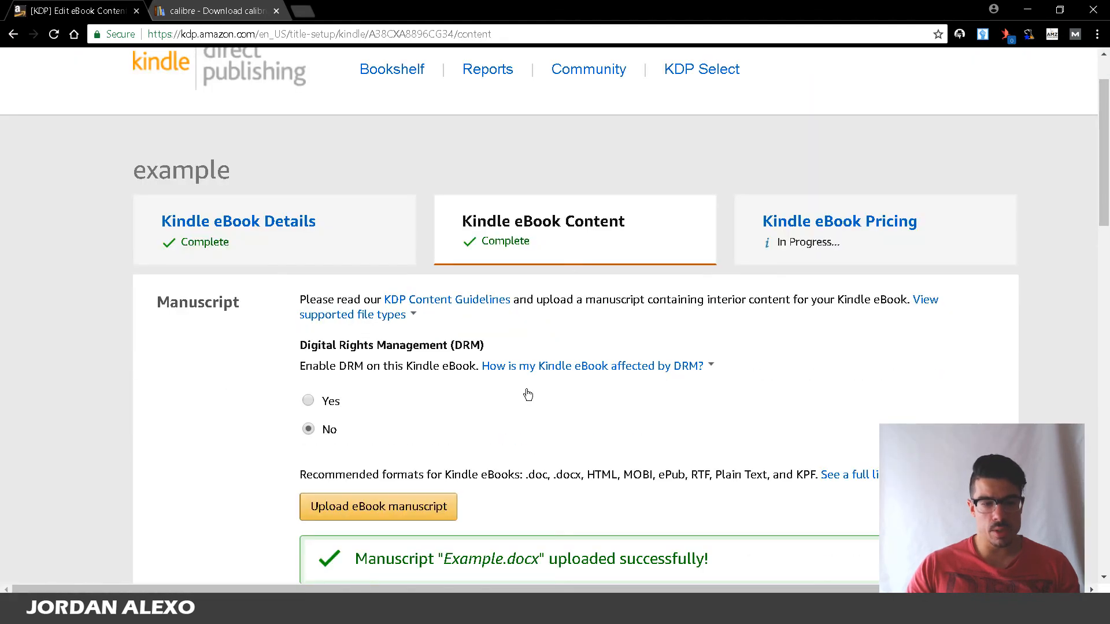
Upload Example - Loriene.epub as the book's new KDP manuscript.
click(378, 507)
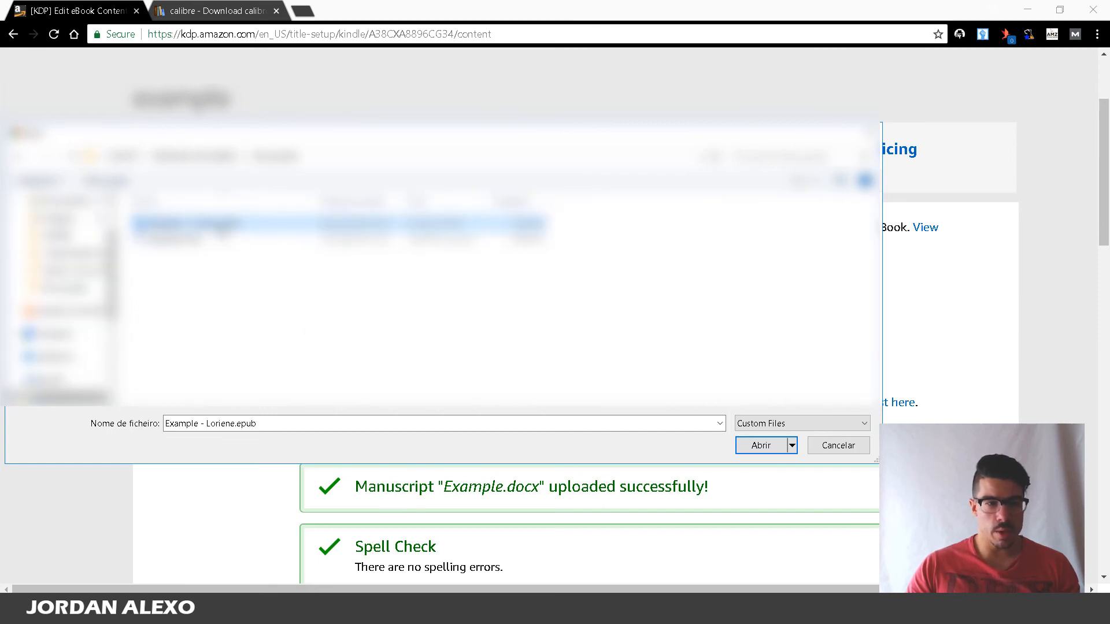
click(761, 446)
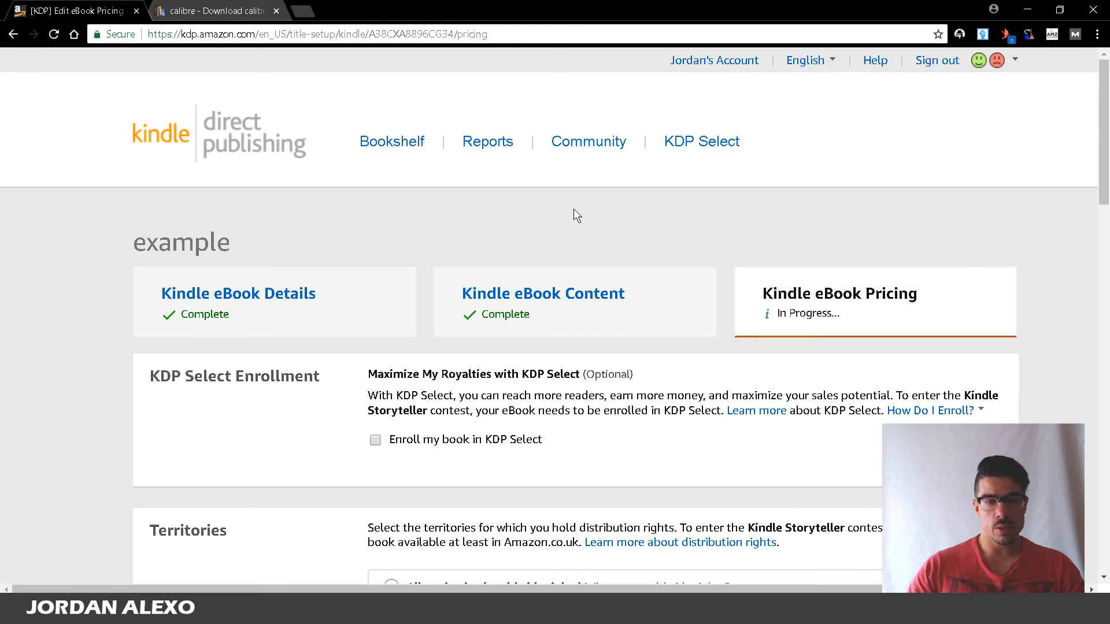
mouse_move(588, 228)
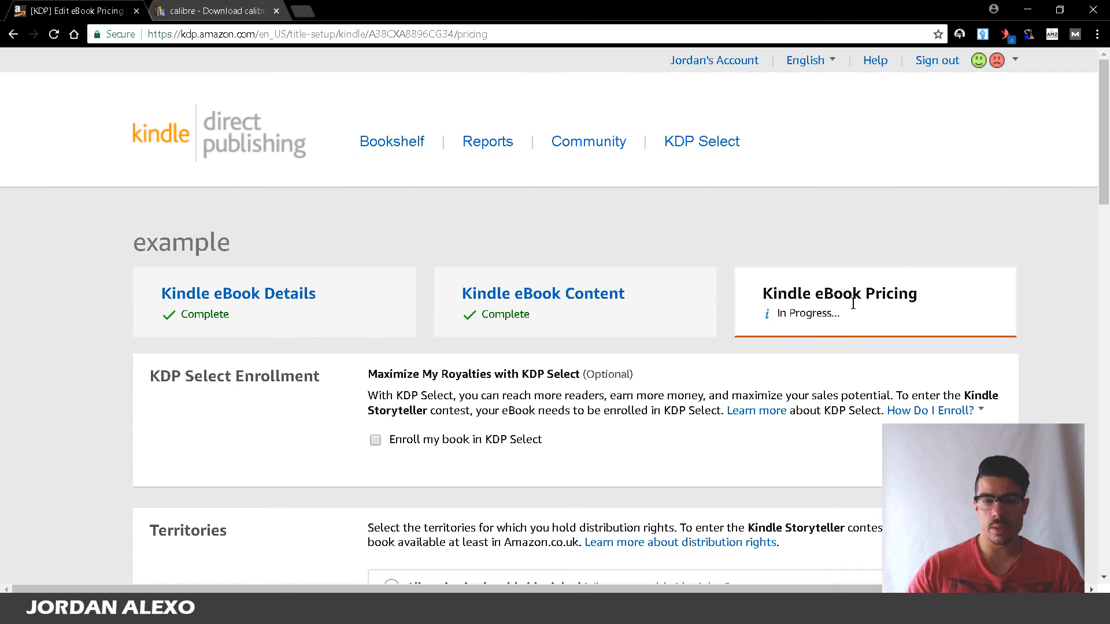
scroll(down, 3)
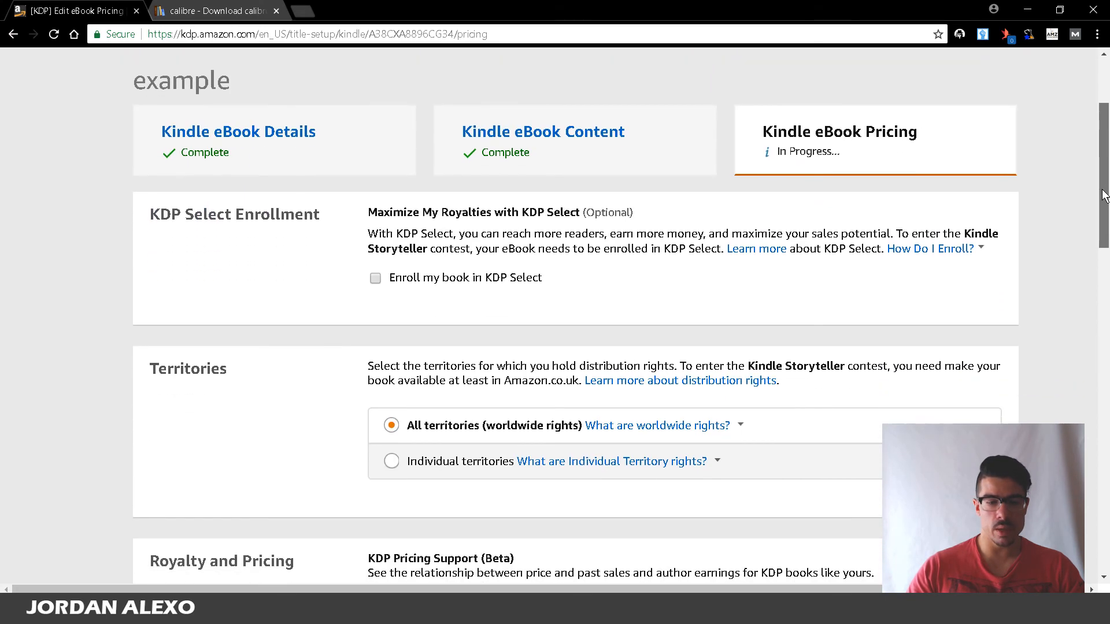
scroll(down, 3)
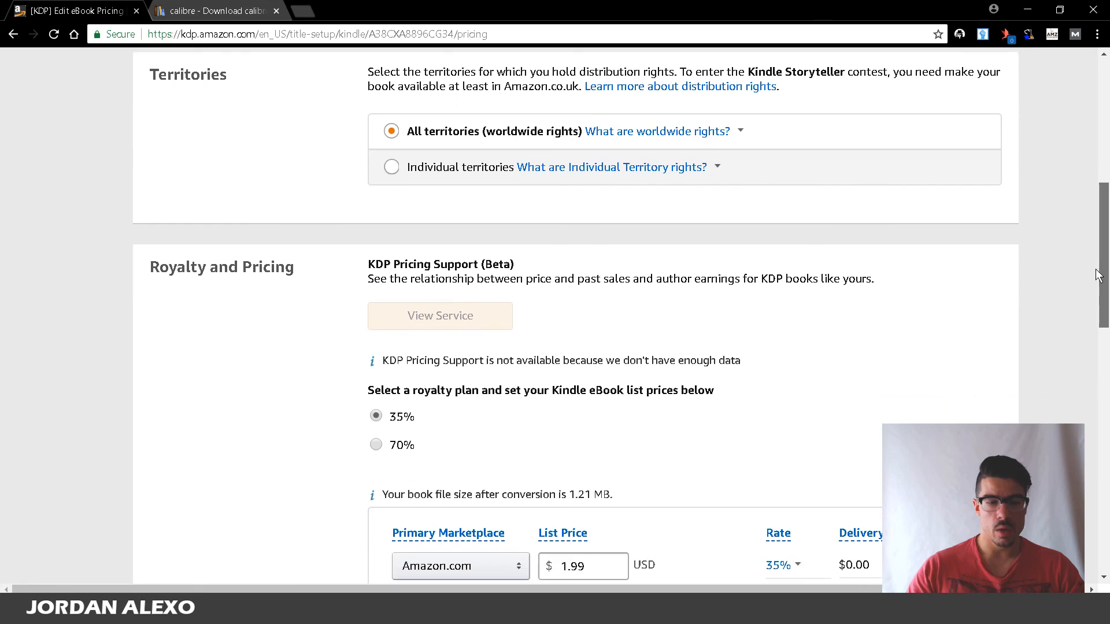
scroll(down, 3)
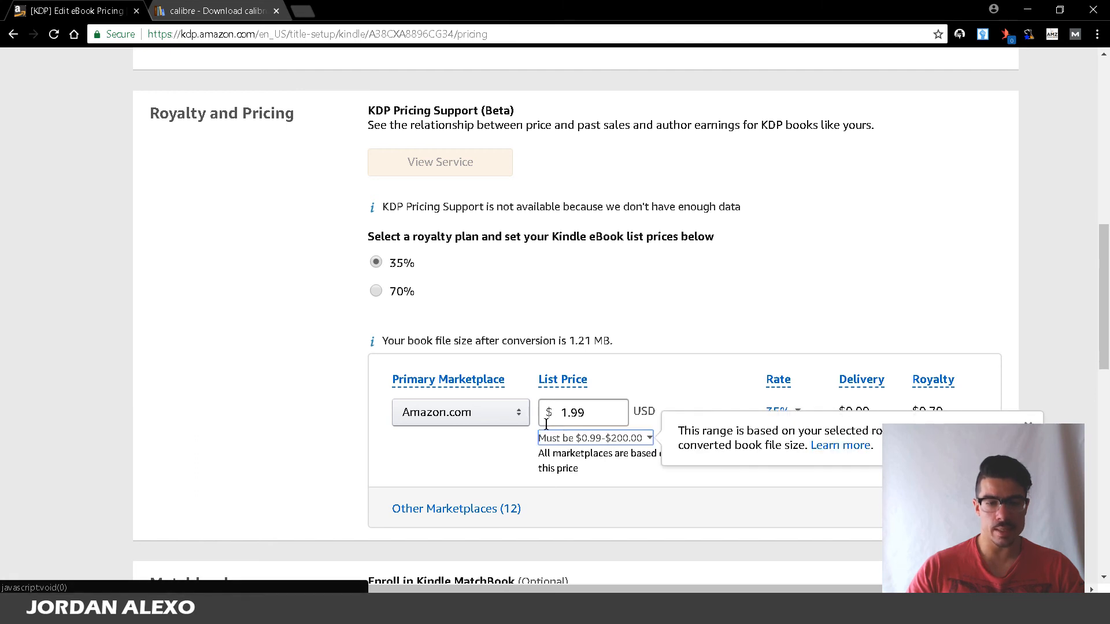
Change the Amazon.com list price from $1.99 to $0.99, dropping the royalty to $0.35.
click(582, 413)
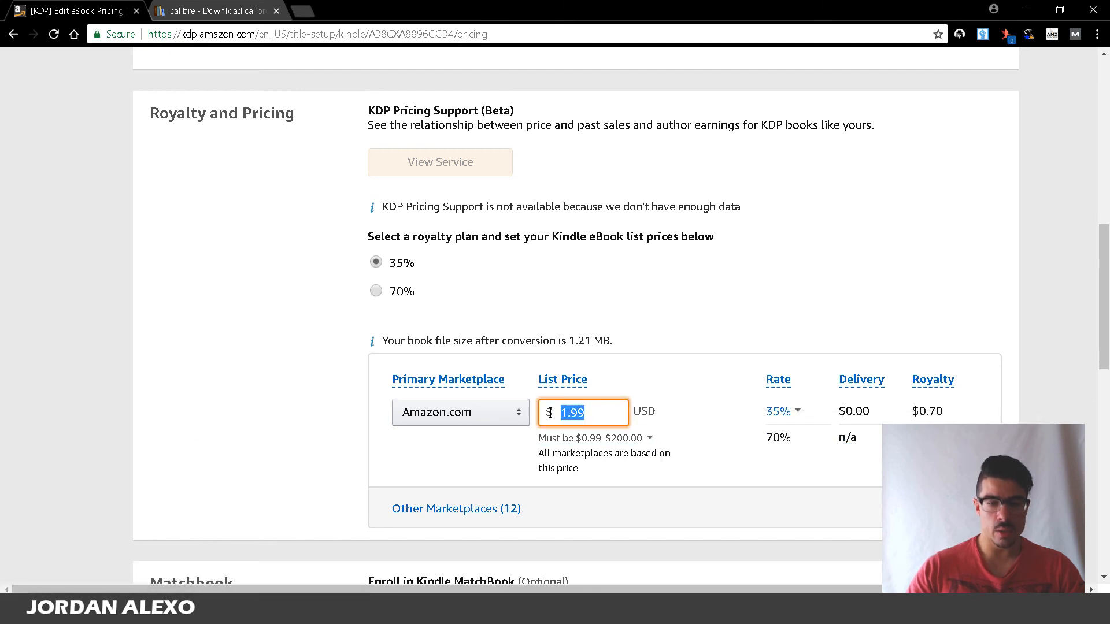
text(0)
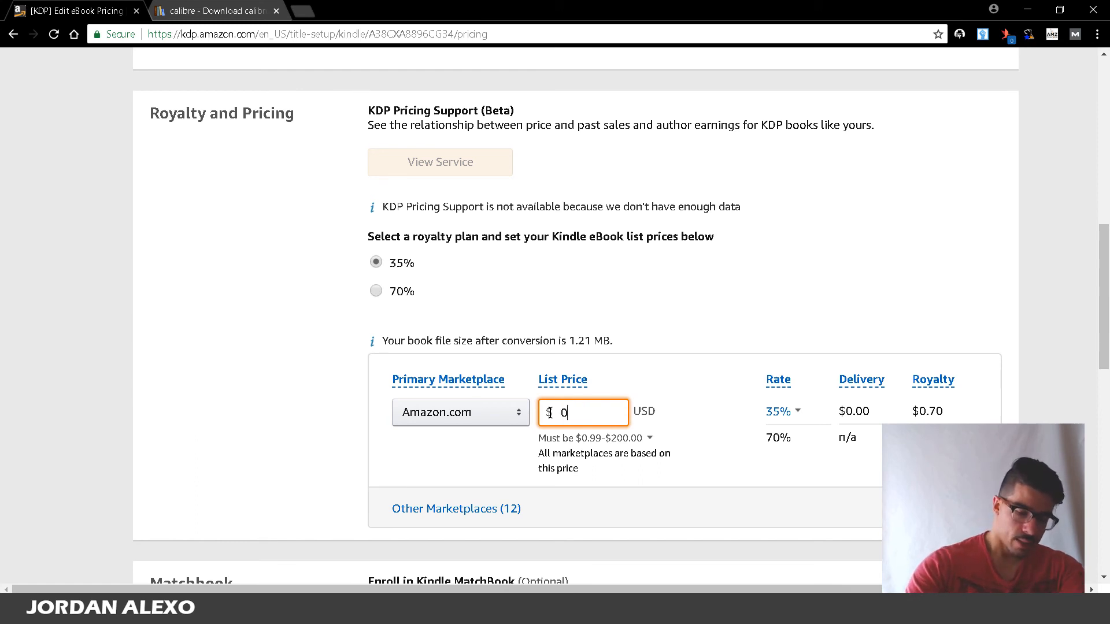
text(.99)
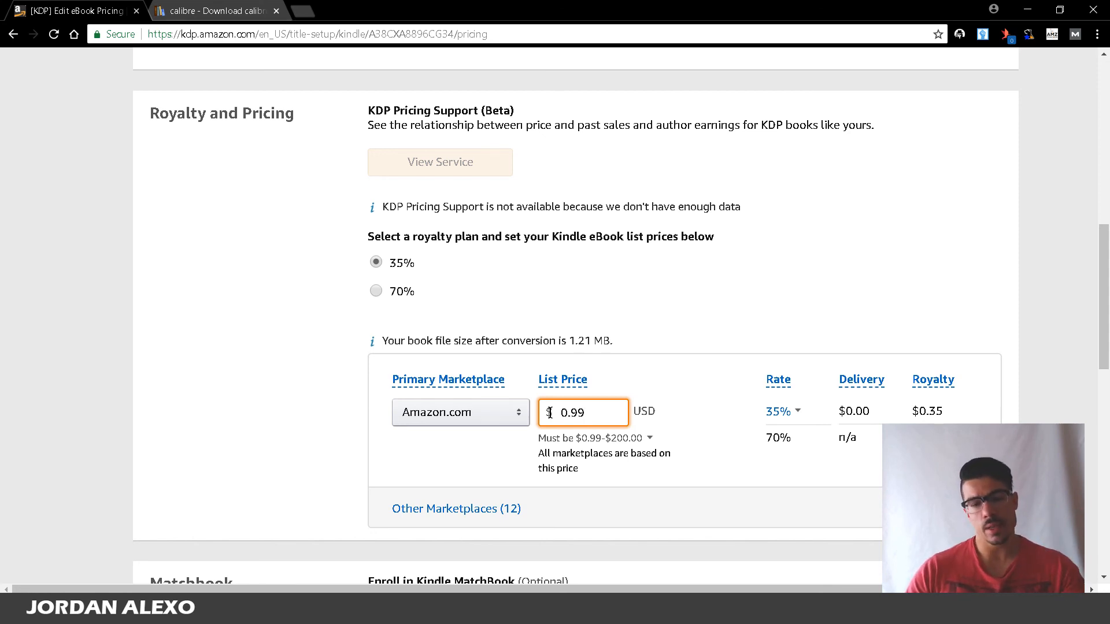
scroll(down, 3)
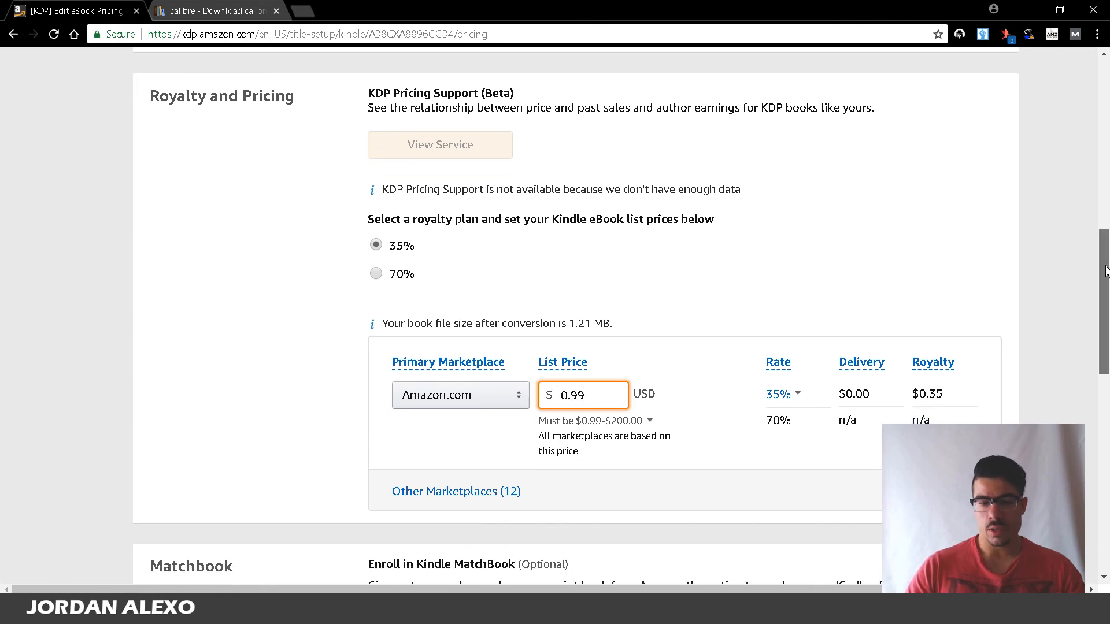
scroll(down, 3)
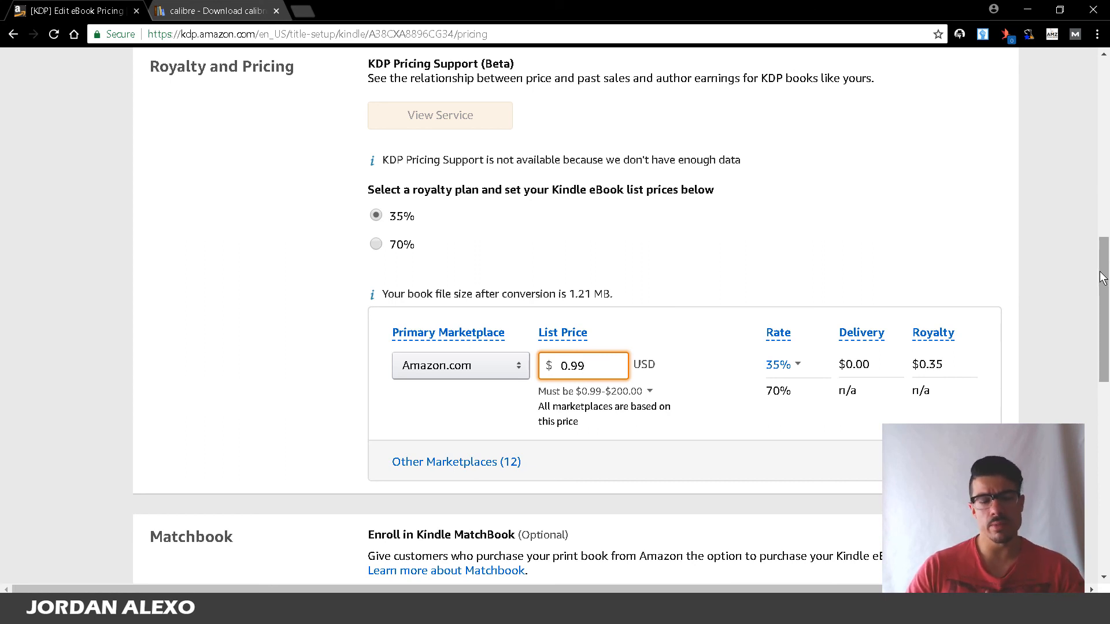
click(584, 366)
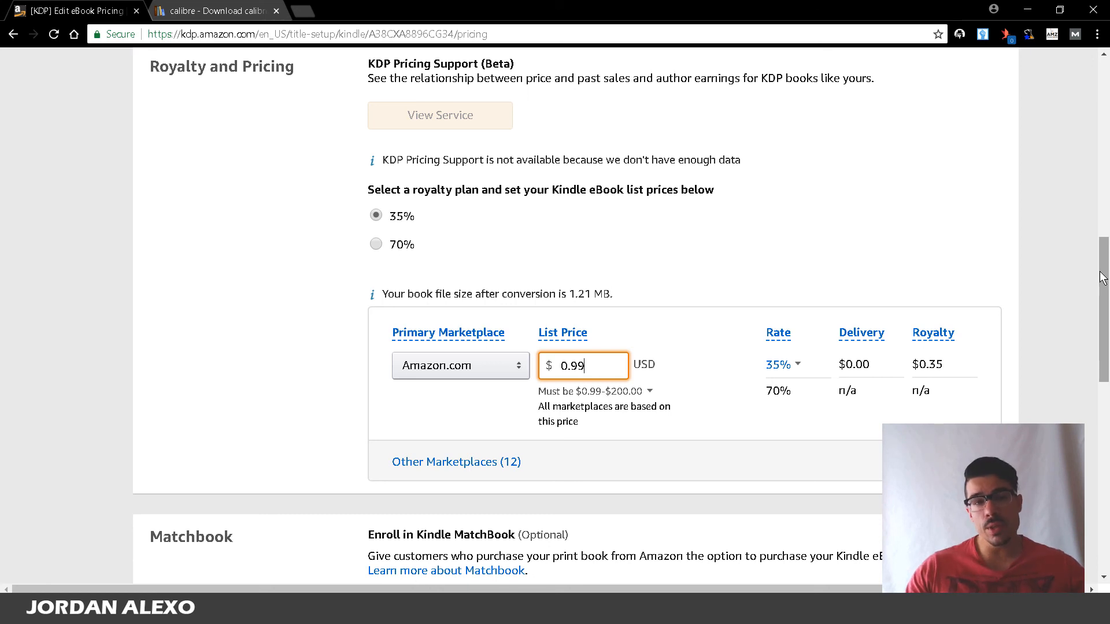